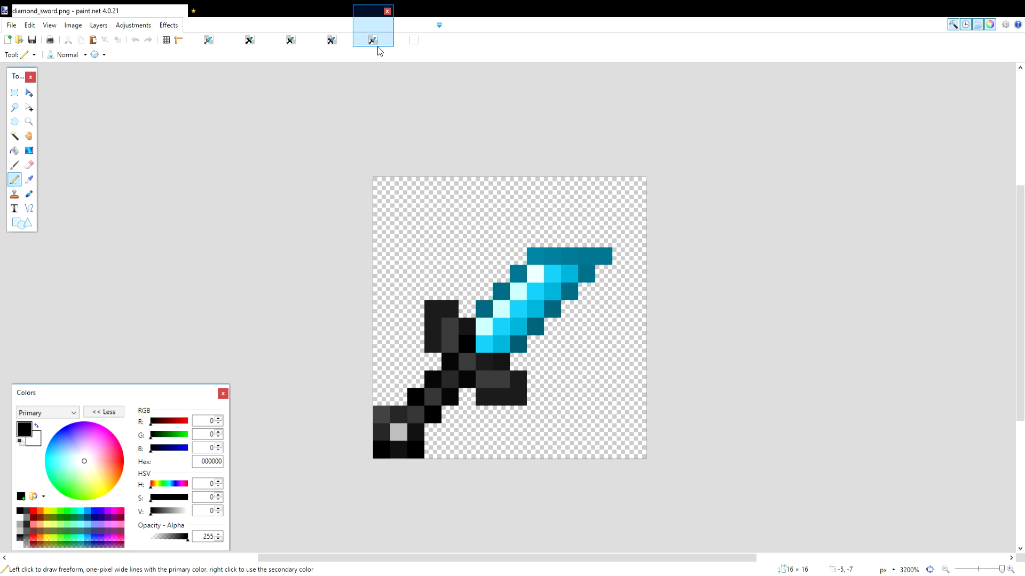
mouse_move(343, 50)
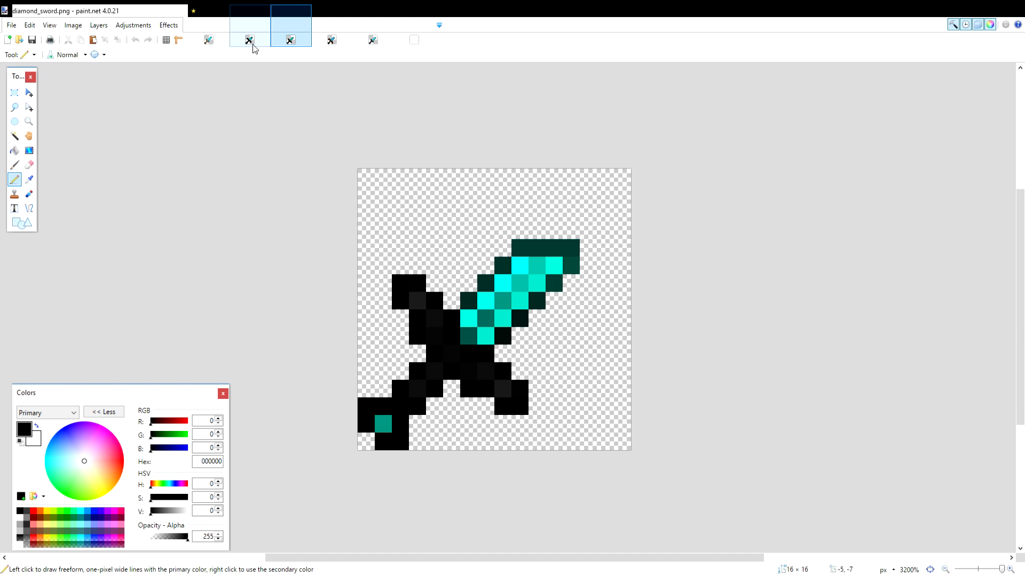
Switch between DIAMOND_SWORD.png, the untitled gradient sword and another open sword image.
click(210, 40)
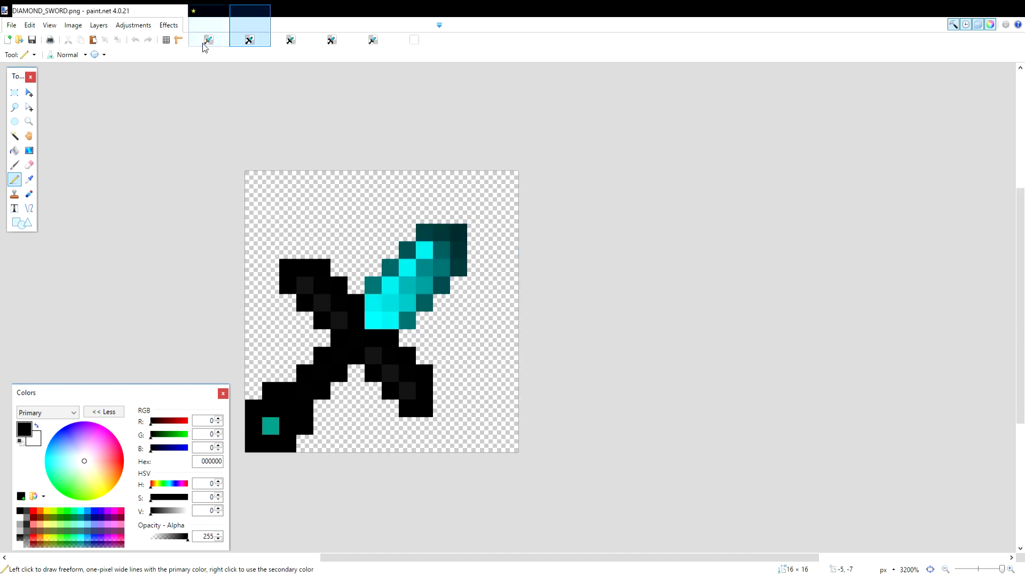
click(207, 41)
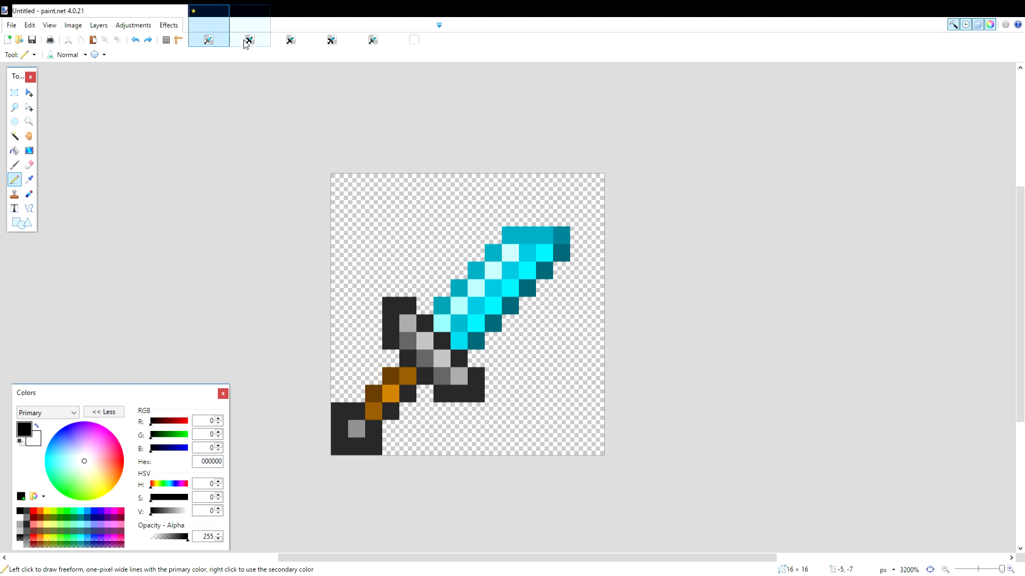
click(248, 40)
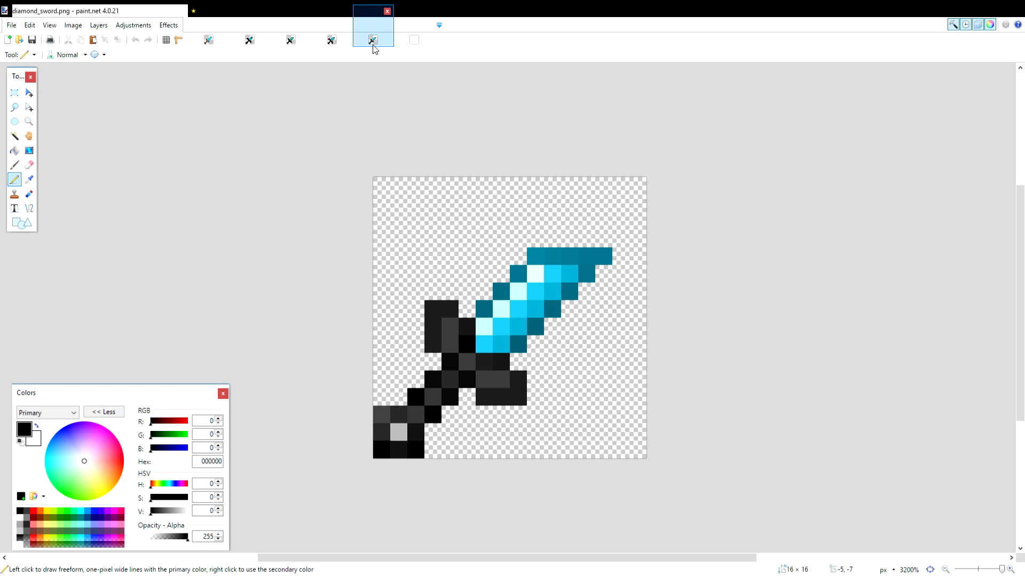
mouse_move(358, 52)
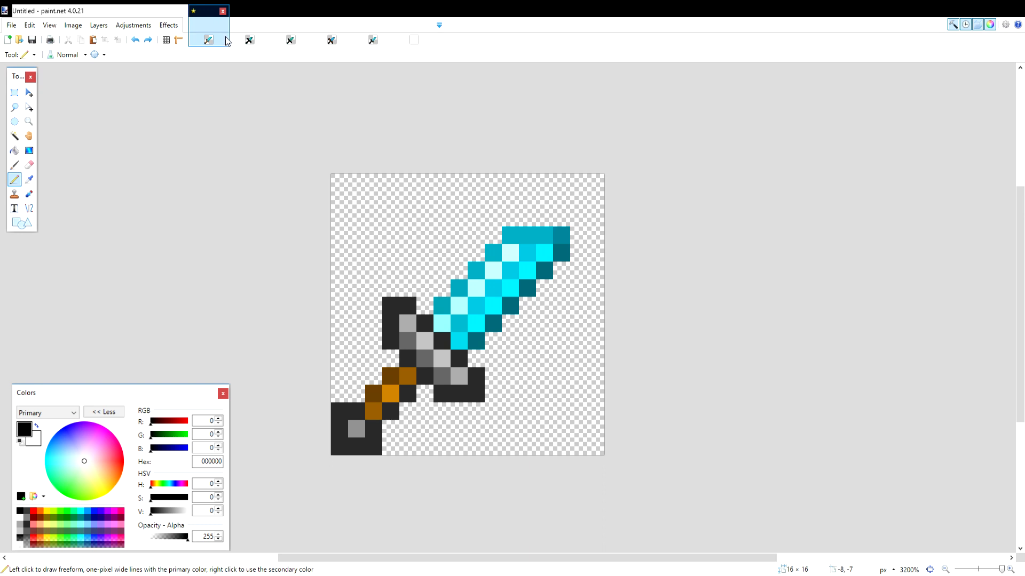
Compare DIAMOND_SWORD.png, diamond_sword.png and the other open sword versions.
click(249, 40)
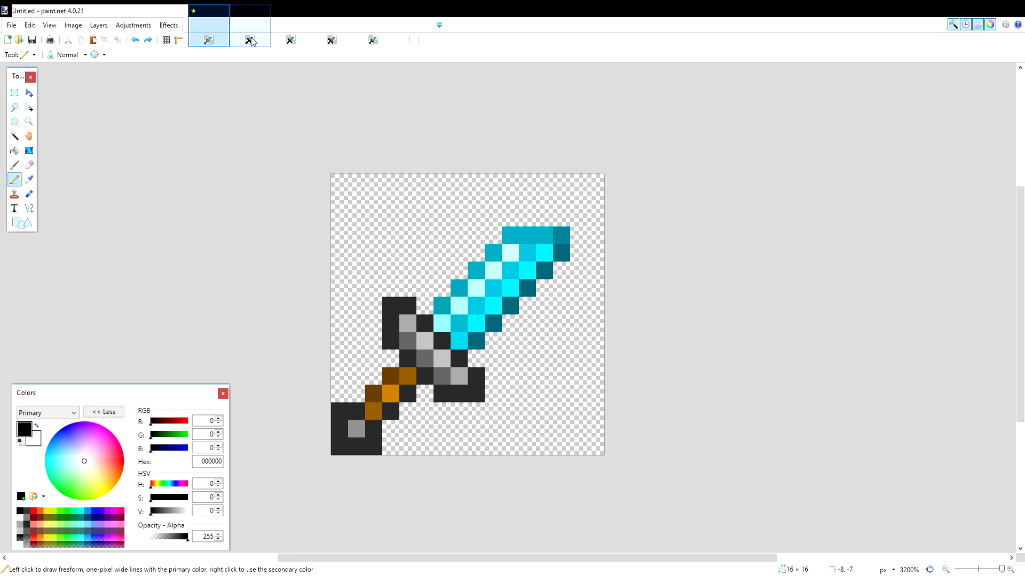
click(248, 40)
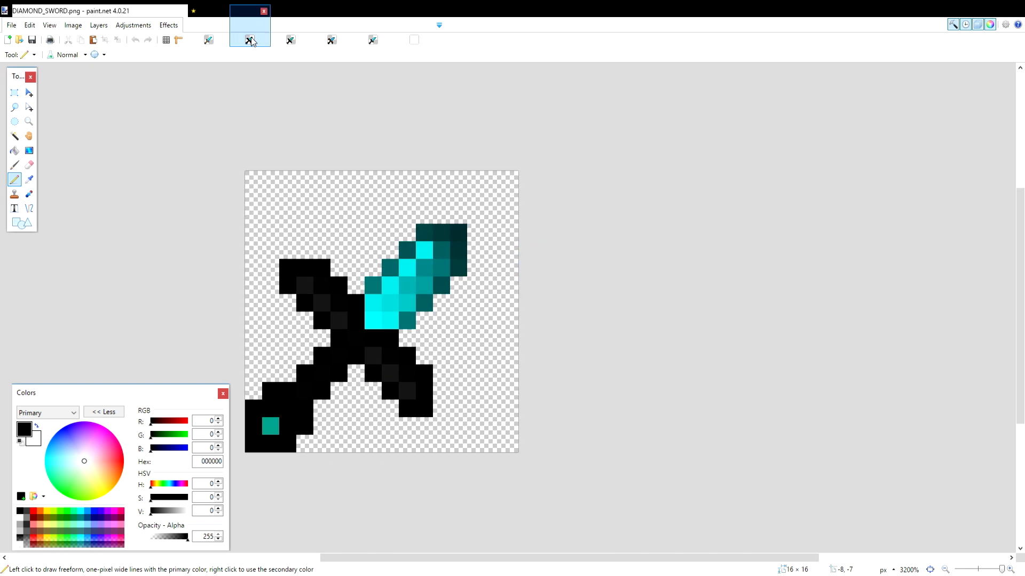
mouse_move(261, 47)
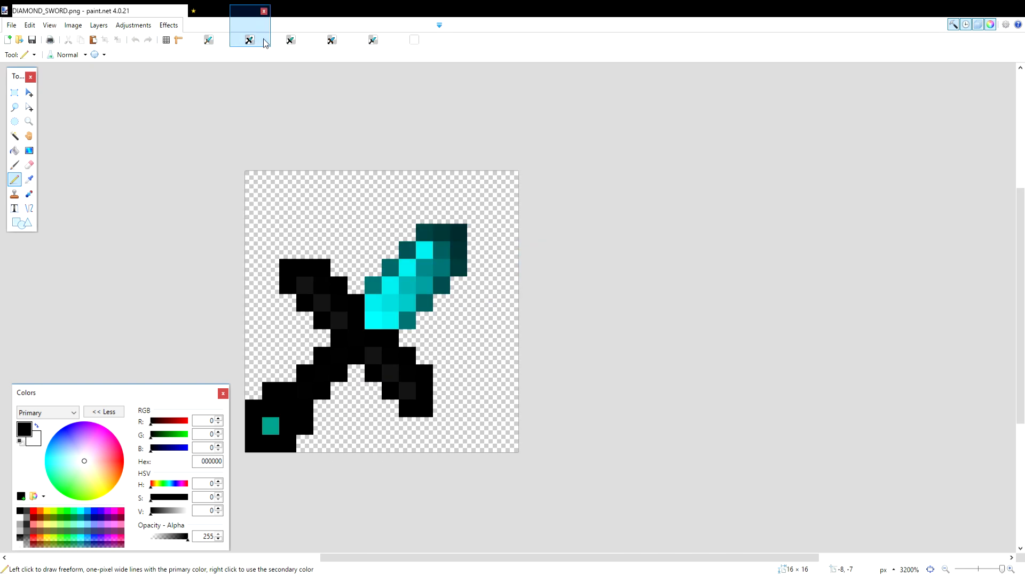
click(288, 40)
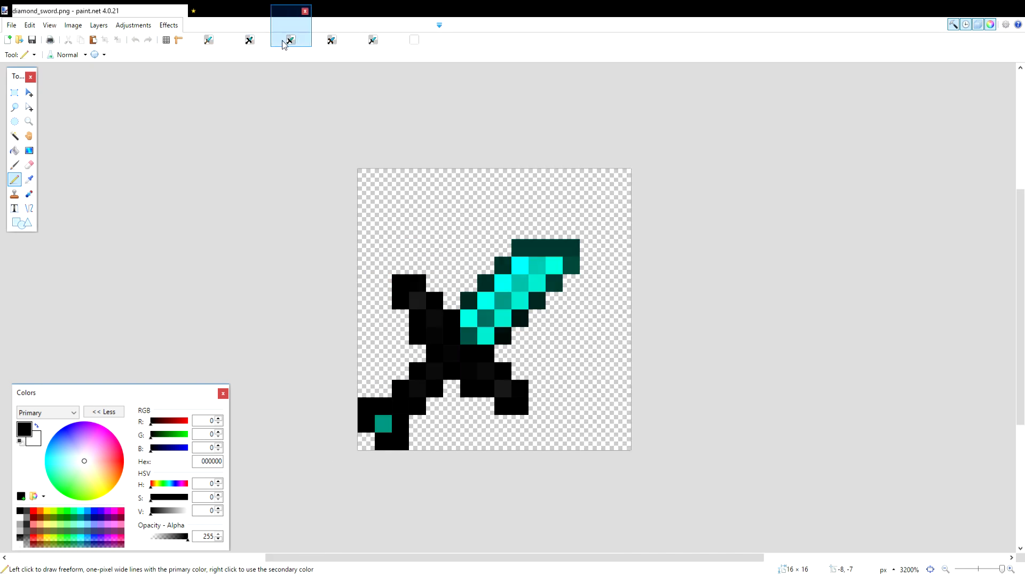
click(330, 41)
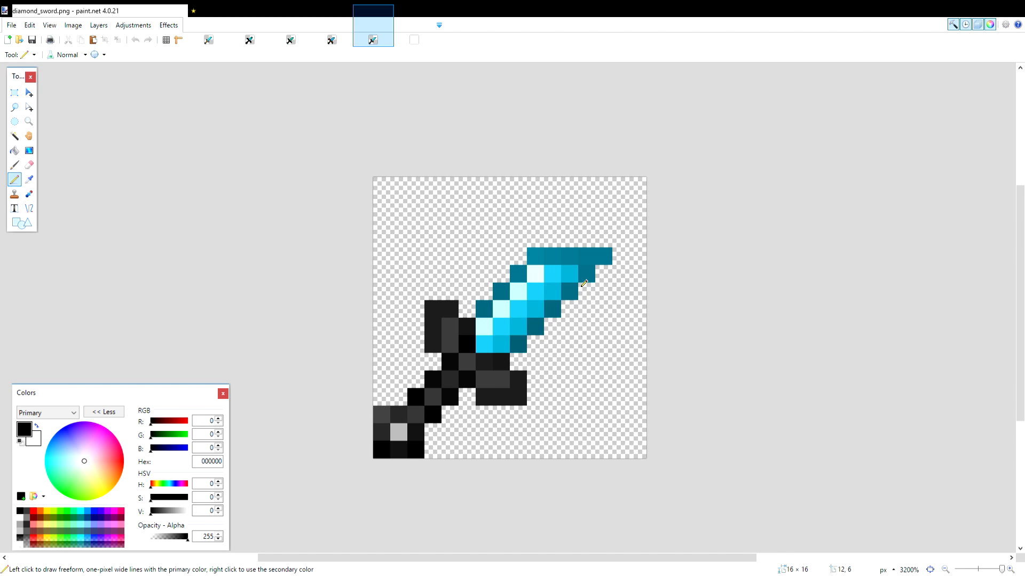
mouse_move(434, 136)
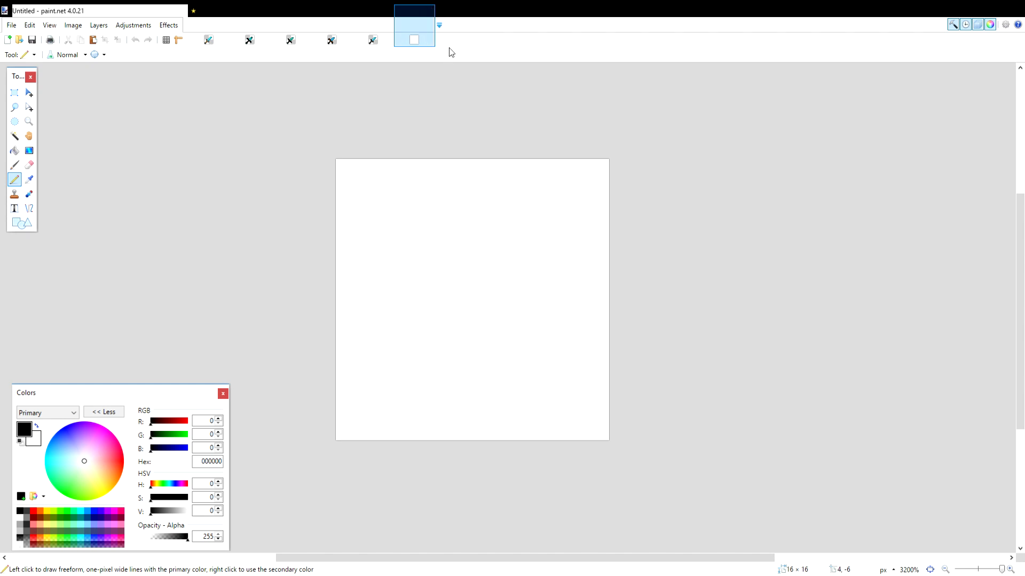
mouse_move(446, 129)
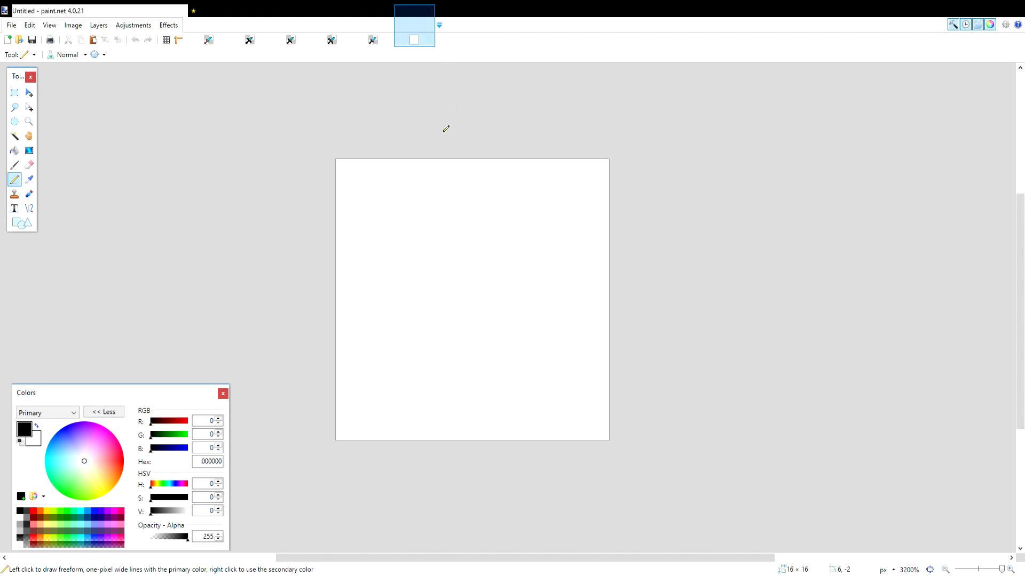
mouse_move(417, 132)
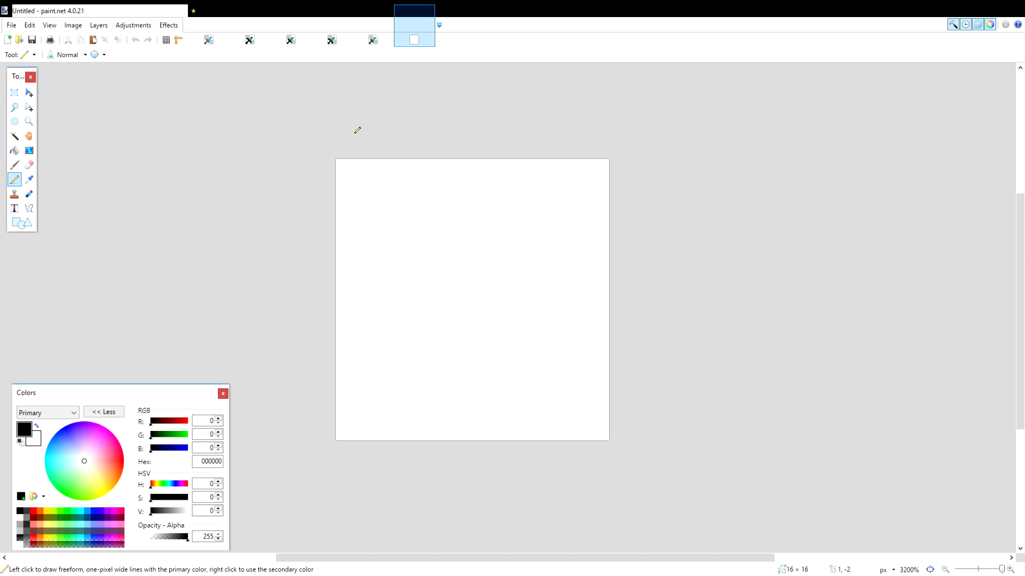
mouse_move(16, 30)
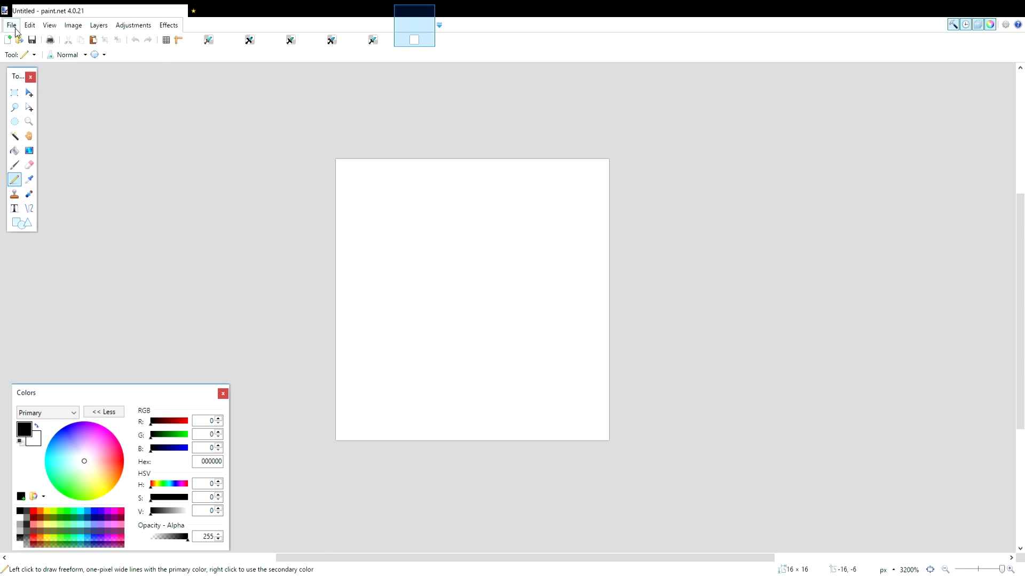
mouse_move(10, 22)
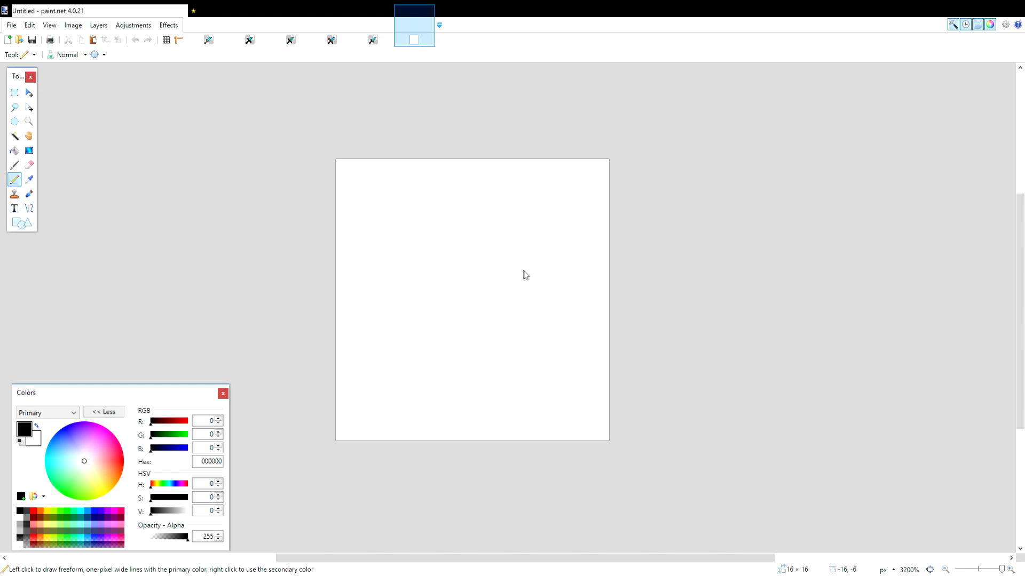
mouse_move(506, 269)
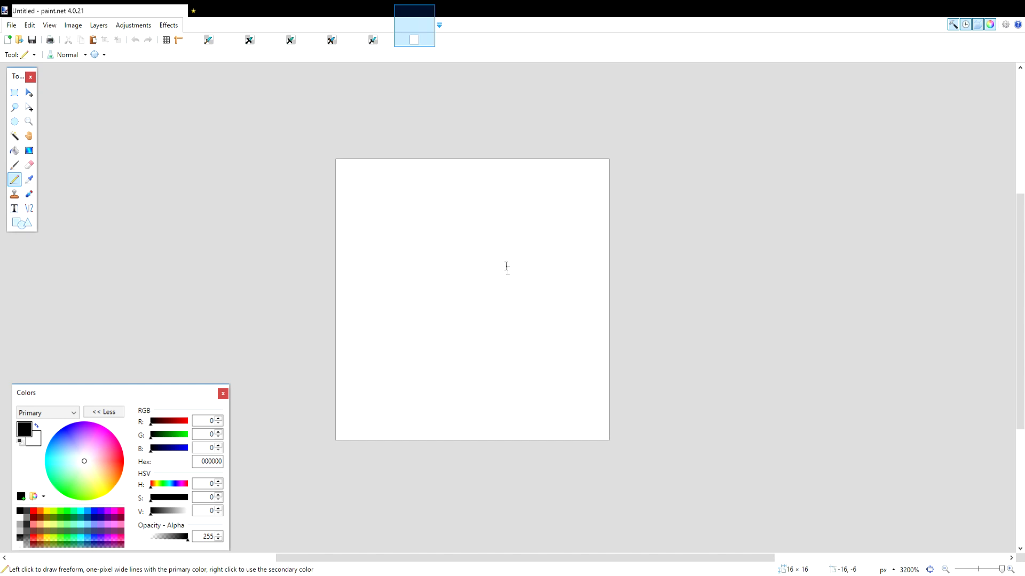
mouse_move(524, 357)
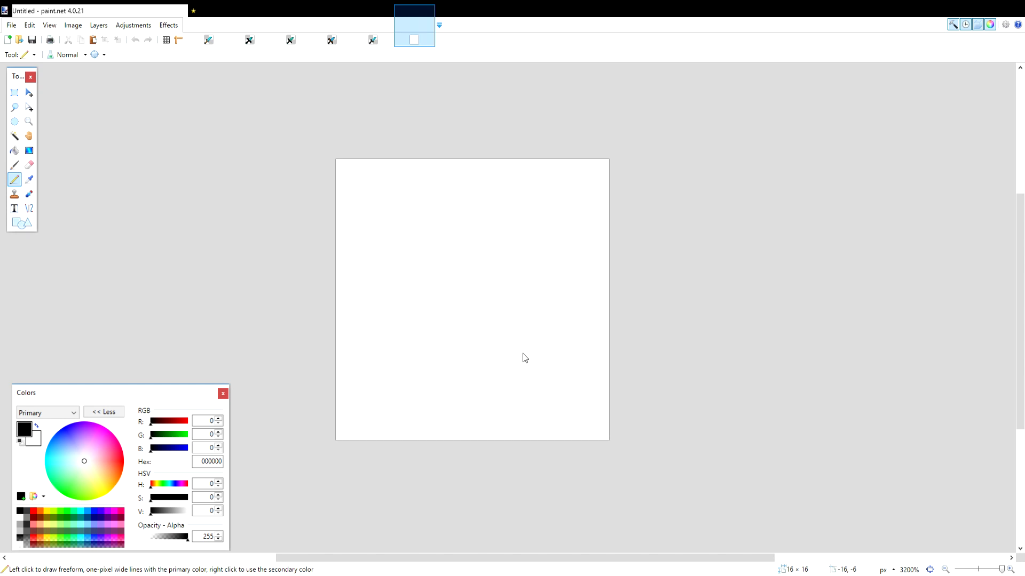
mouse_move(523, 366)
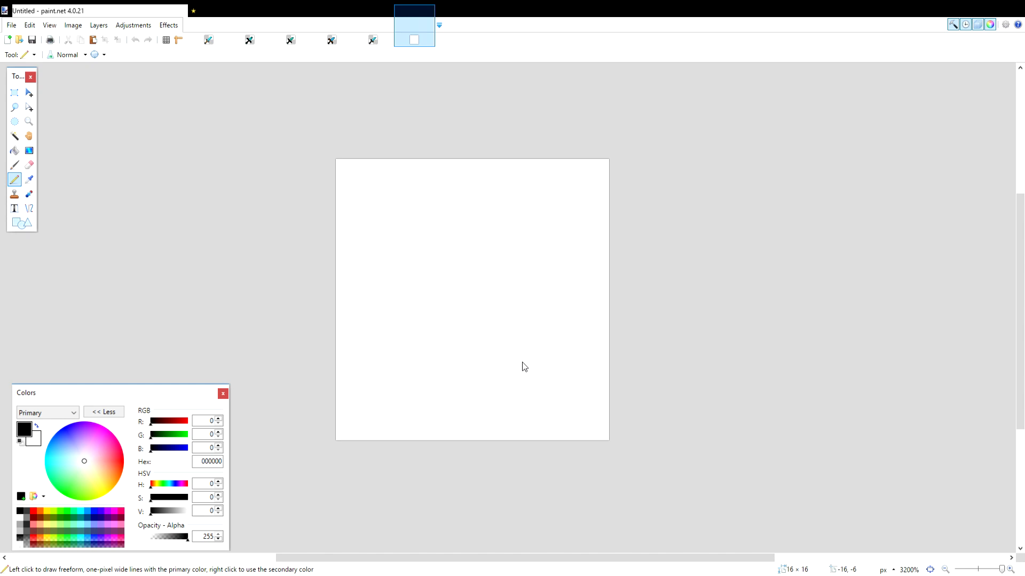
mouse_move(661, 307)
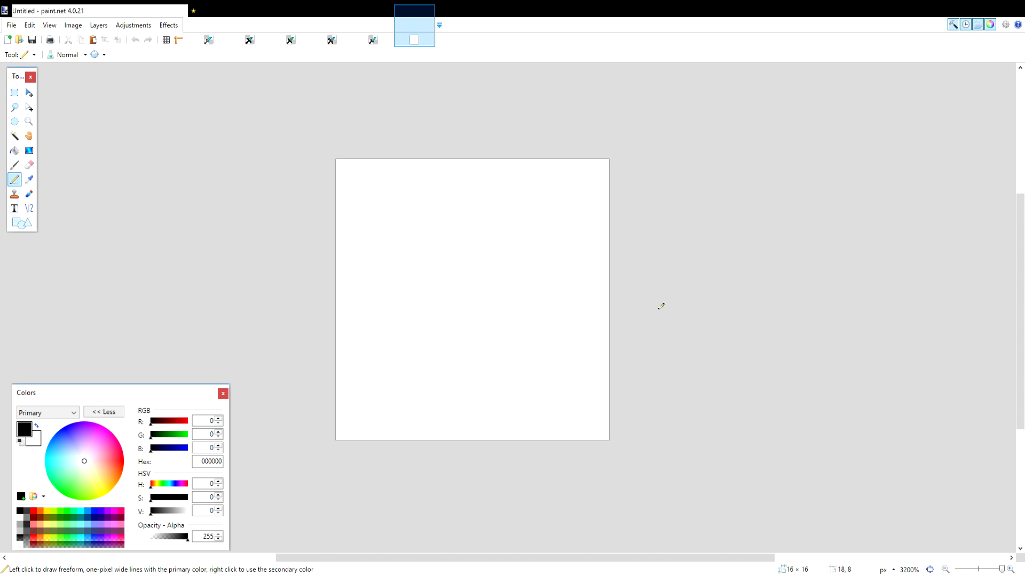
mouse_move(660, 305)
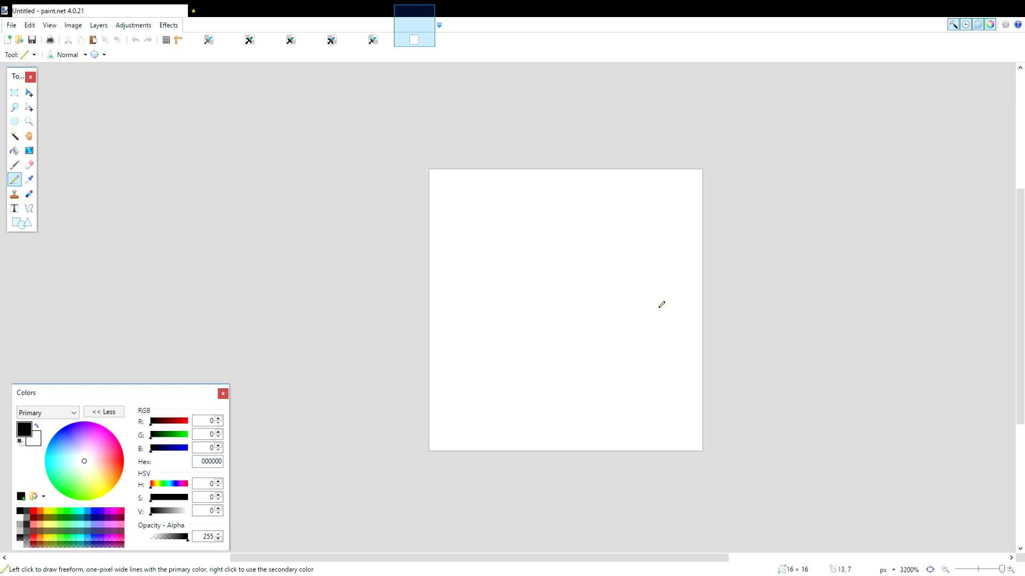
mouse_move(661, 305)
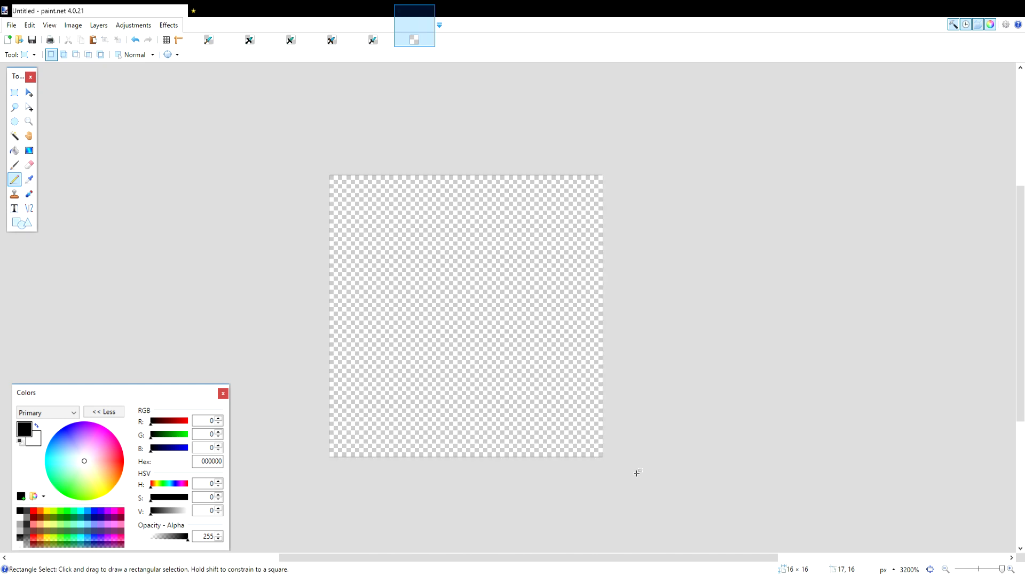
mouse_move(630, 244)
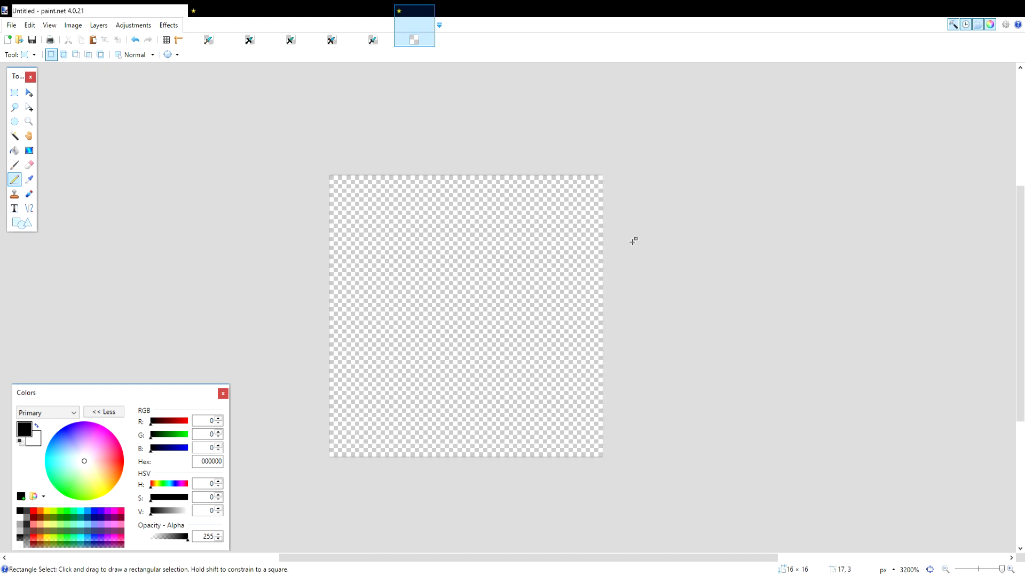
mouse_move(340, 83)
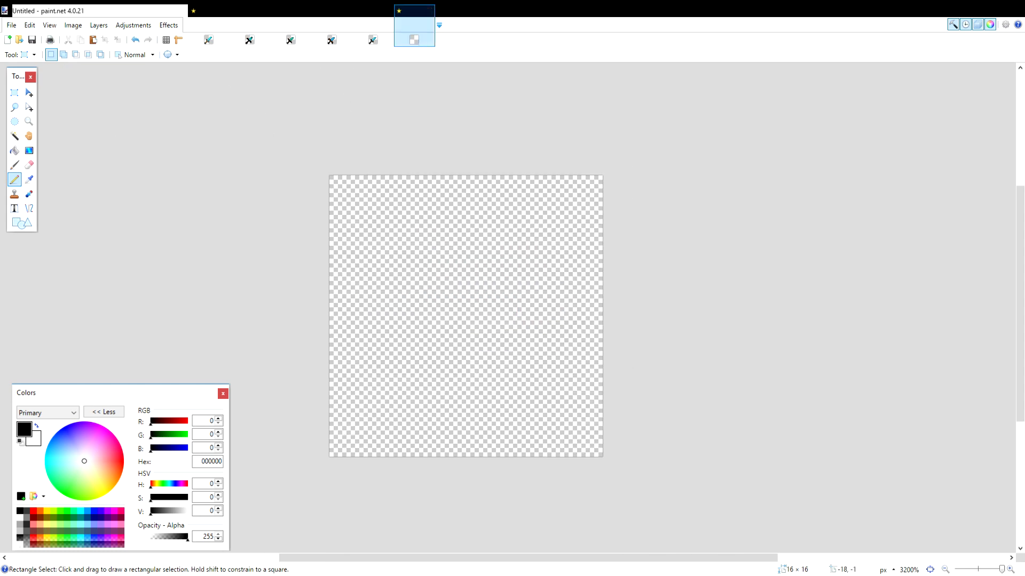
Pencil a black hollow square pommel and stepped diagonal handle at bottom-left.
click(15, 179)
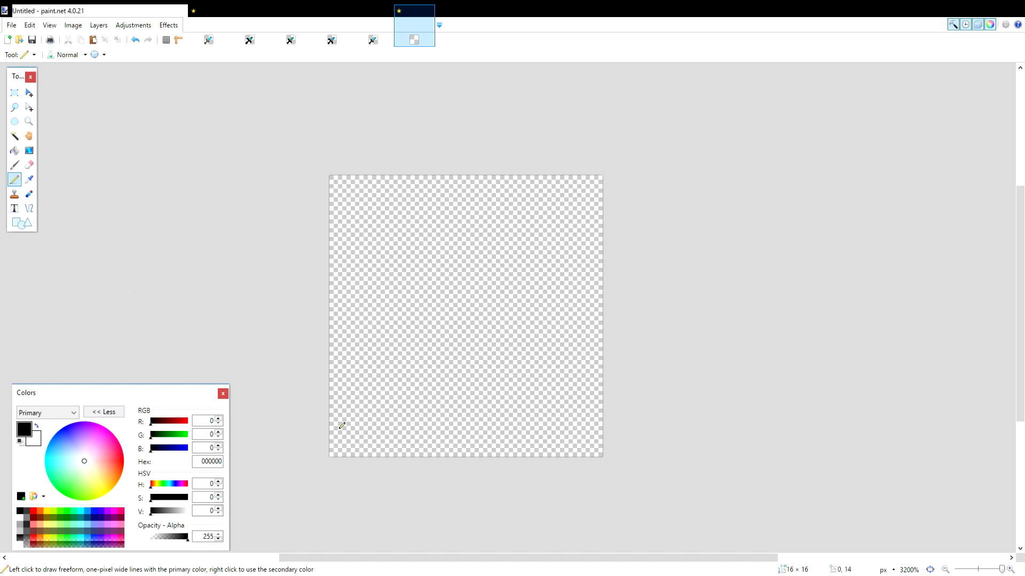
drag(335, 434, 396, 362)
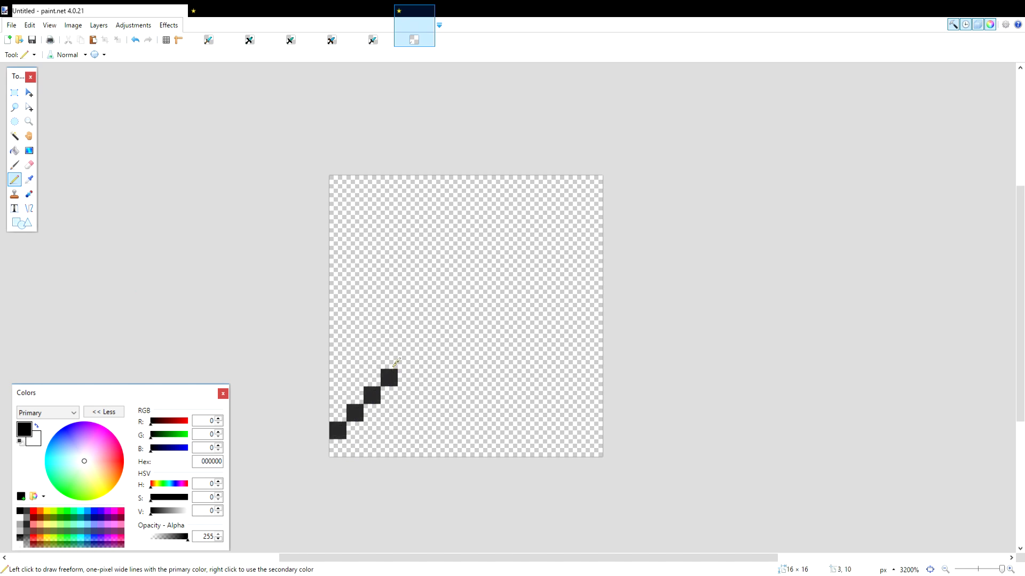
drag(392, 372, 439, 308)
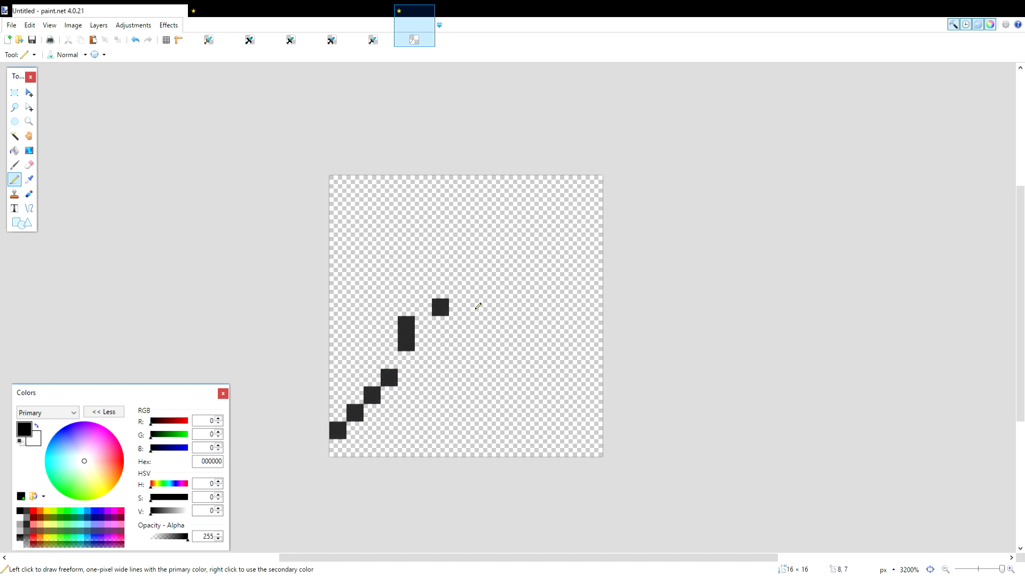
mouse_move(476, 302)
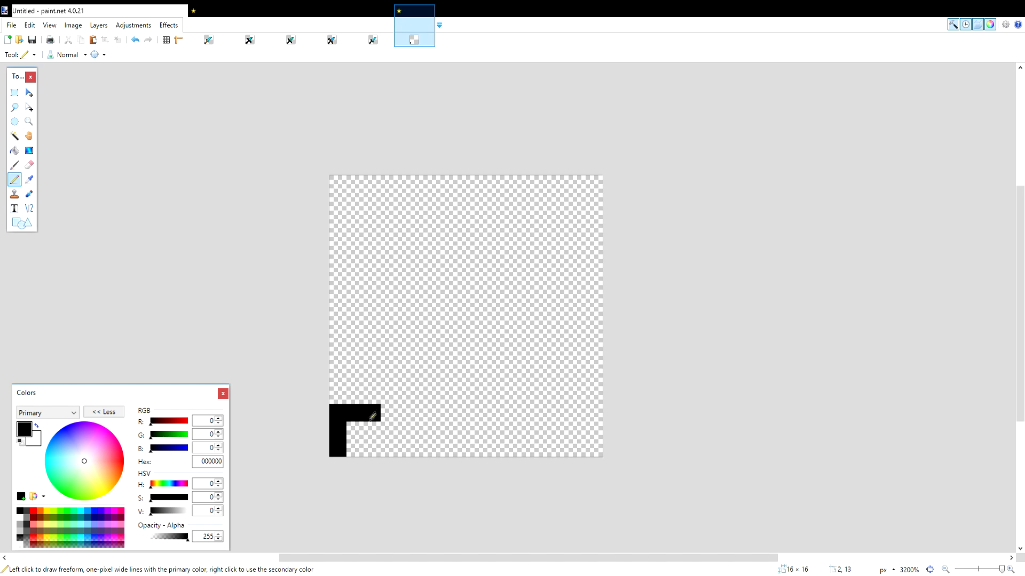
drag(335, 415, 371, 444)
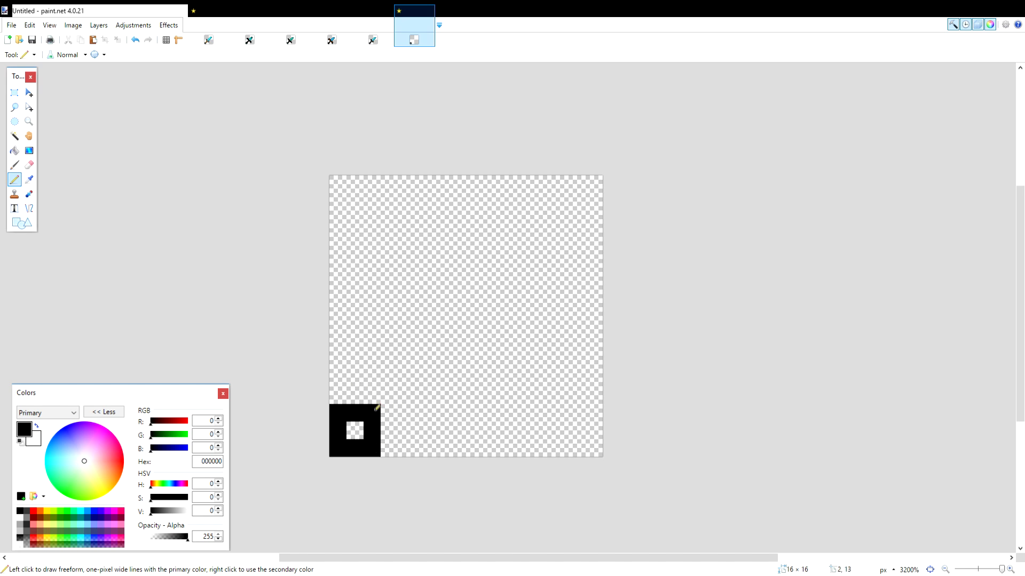
drag(355, 431, 390, 377)
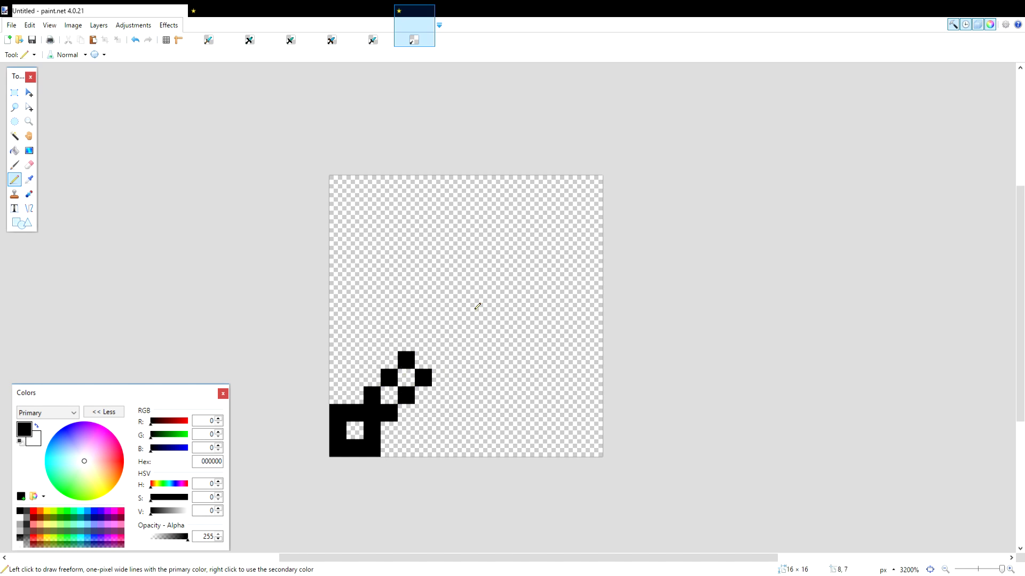
mouse_move(498, 156)
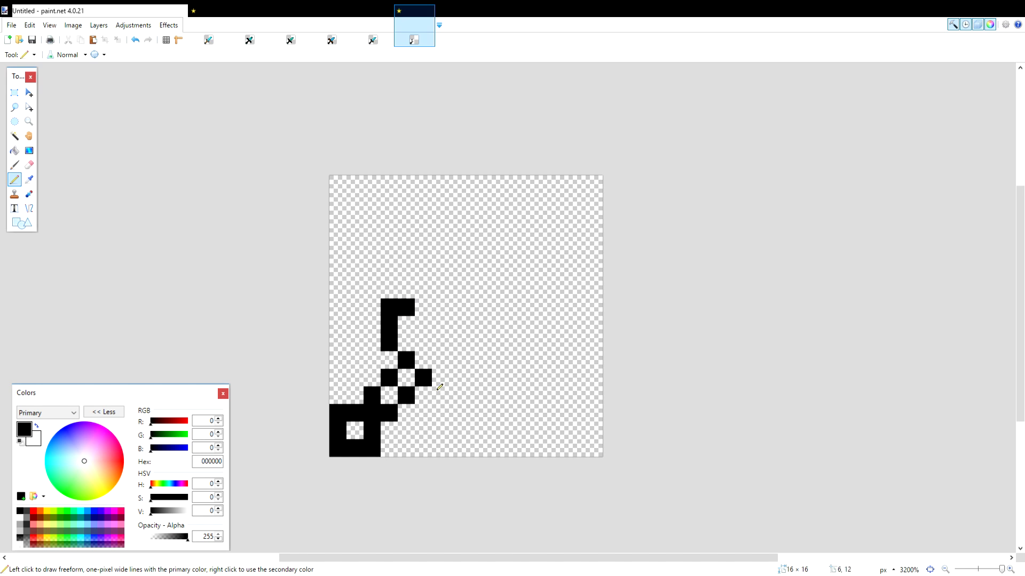
Draw the crossguard's right arm and its connecting diagonal outline pixels.
drag(431, 379, 468, 382)
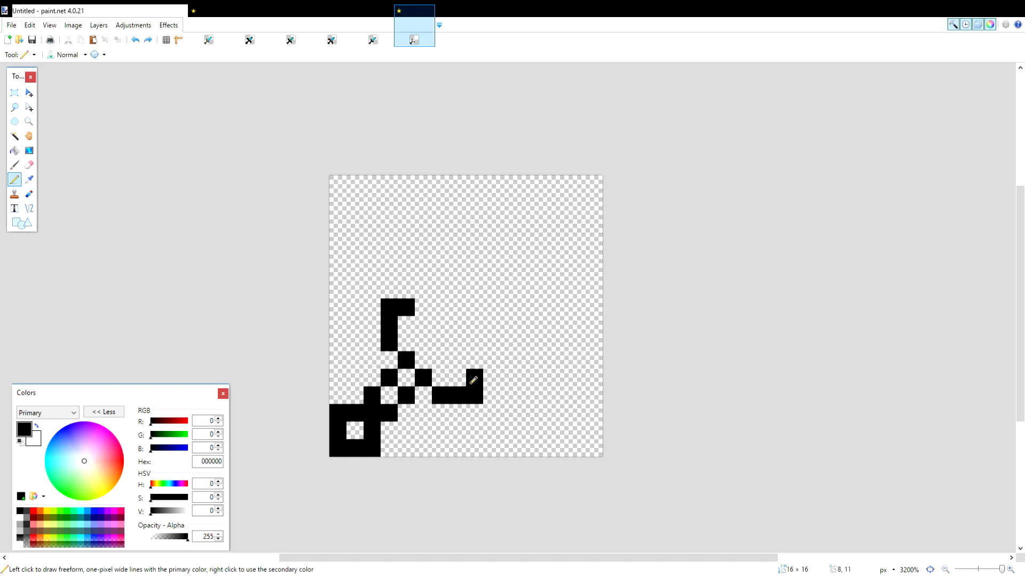
drag(474, 381, 444, 333)
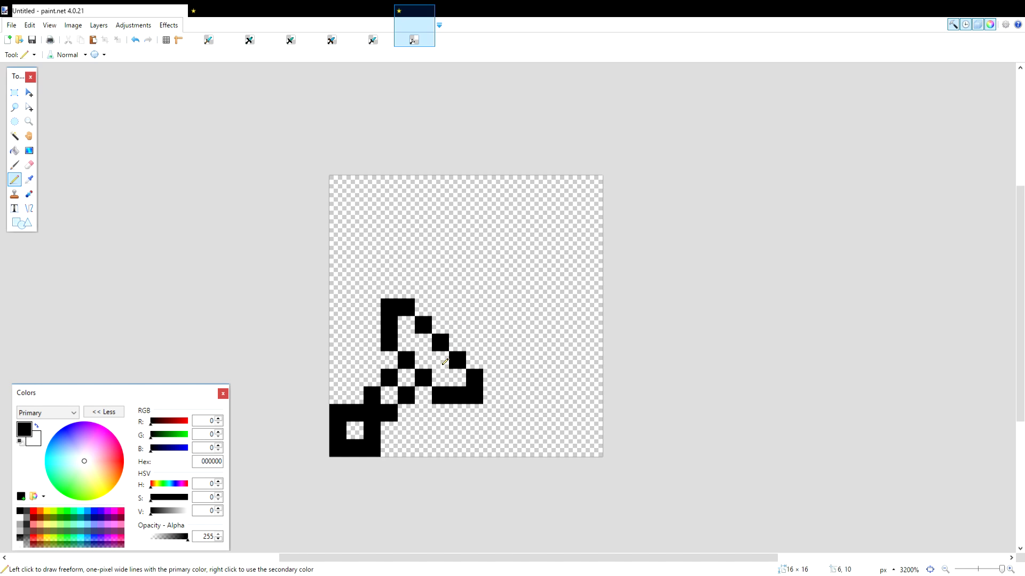
click(29, 163)
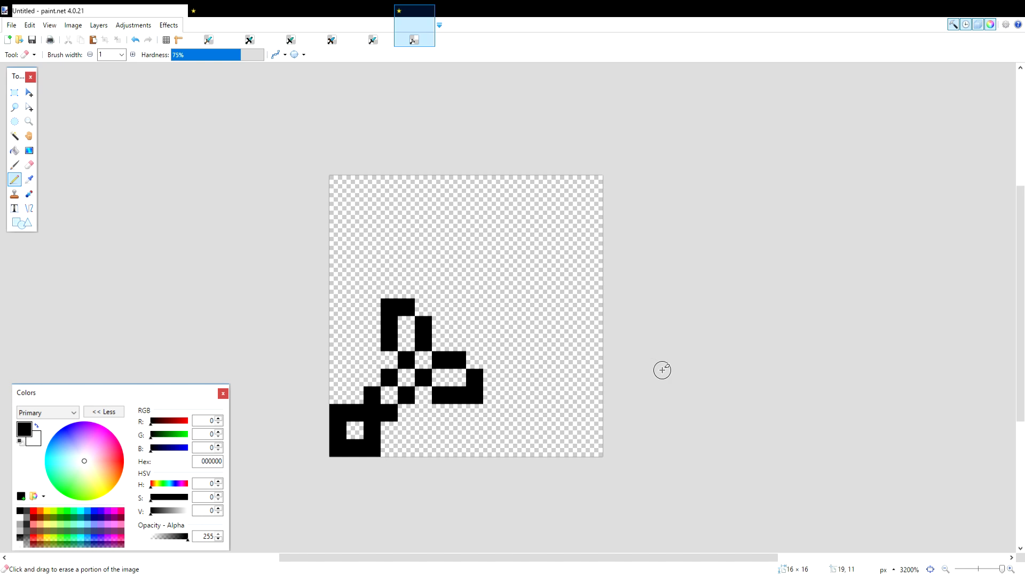
mouse_move(538, 295)
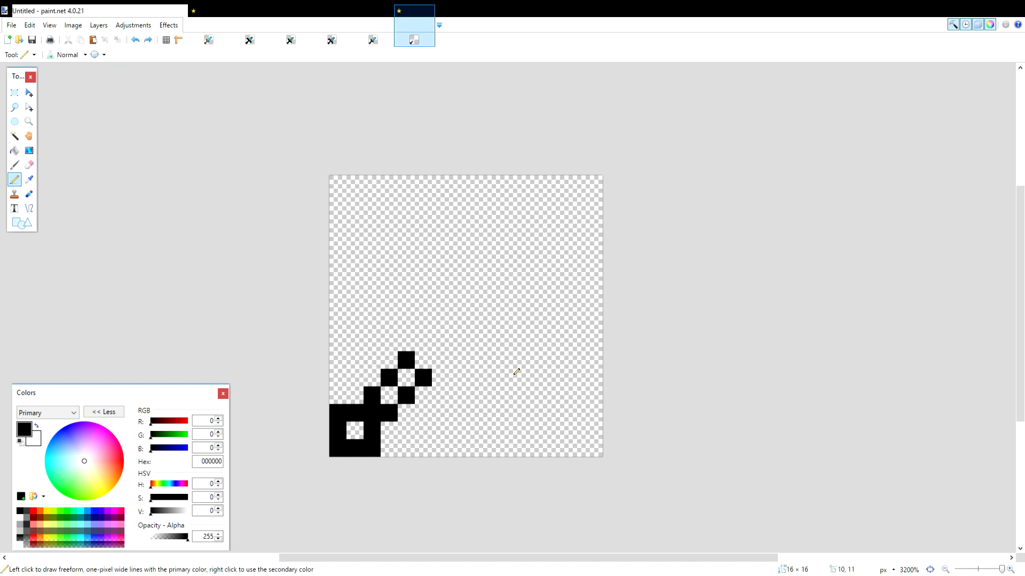
mouse_move(437, 384)
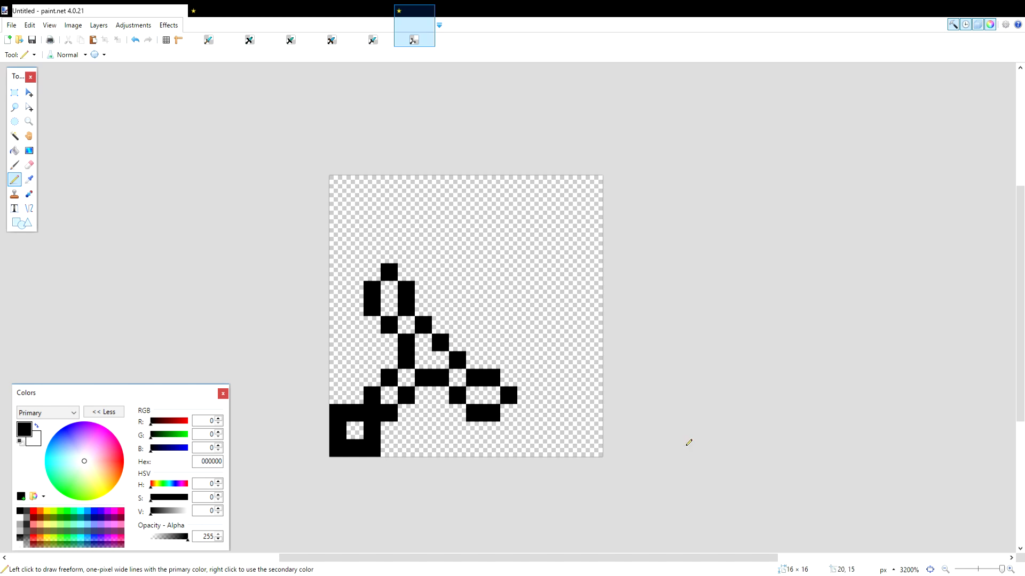
mouse_move(595, 404)
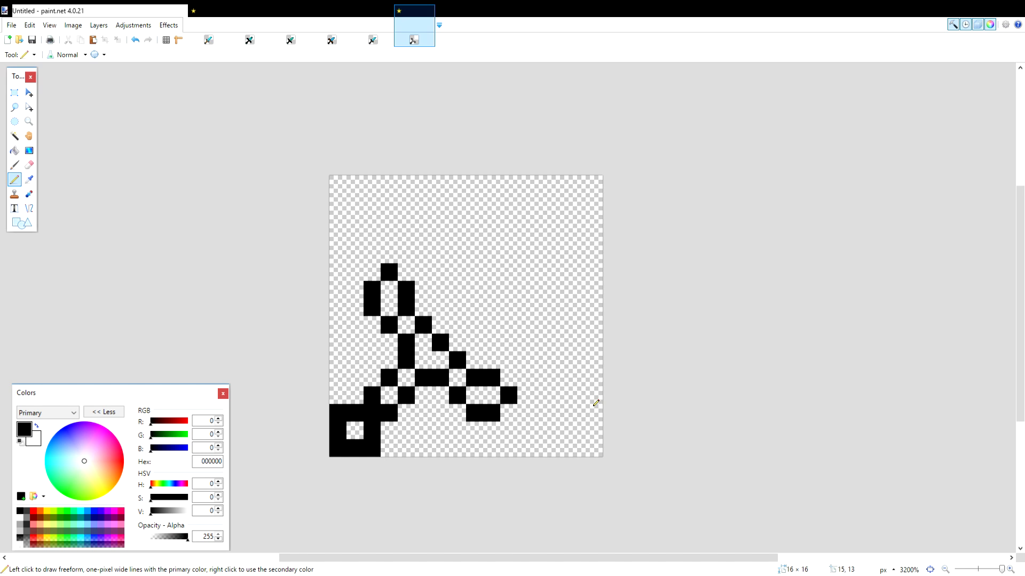
Switch to the Eraser to remove stray outline pixels.
click(14, 92)
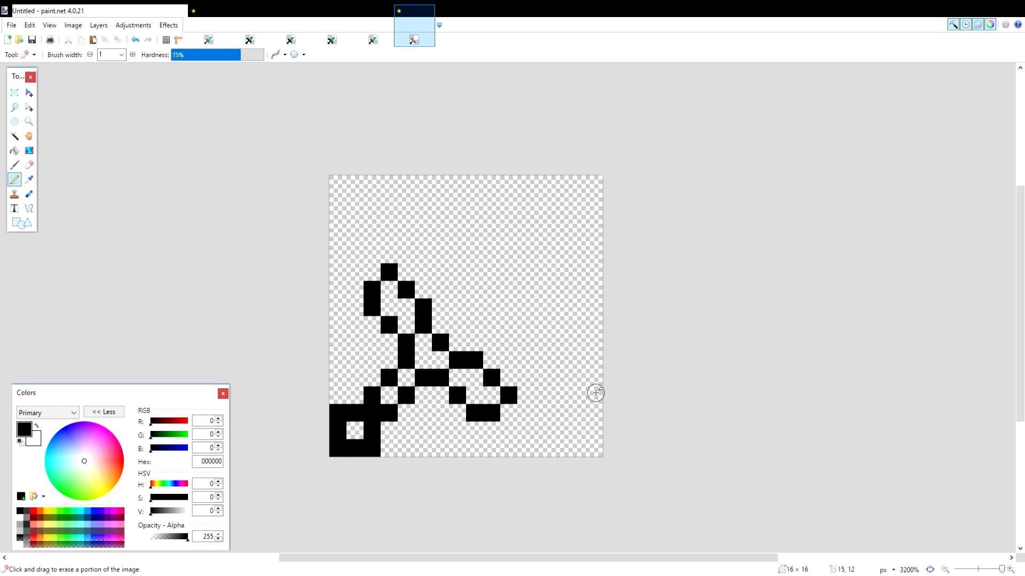
mouse_move(595, 393)
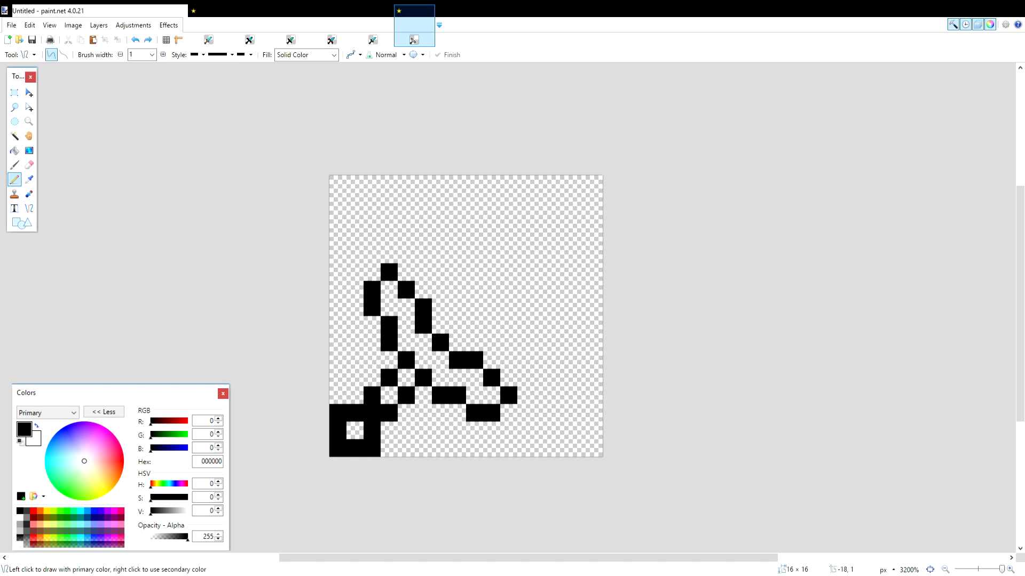
mouse_move(477, 347)
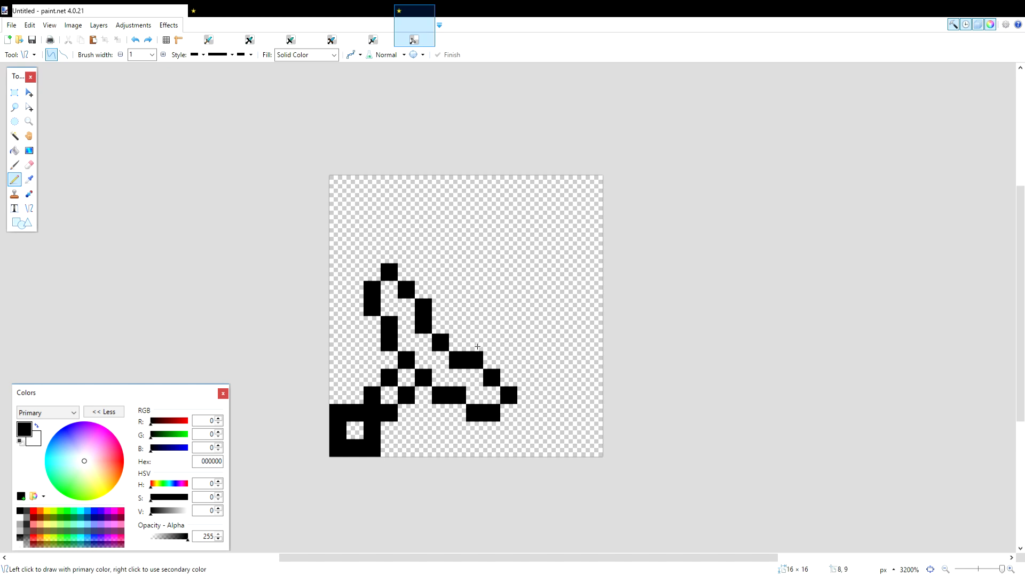
Draw both long diagonal blade edges rising to a squared tip in black.
drag(458, 340, 562, 252)
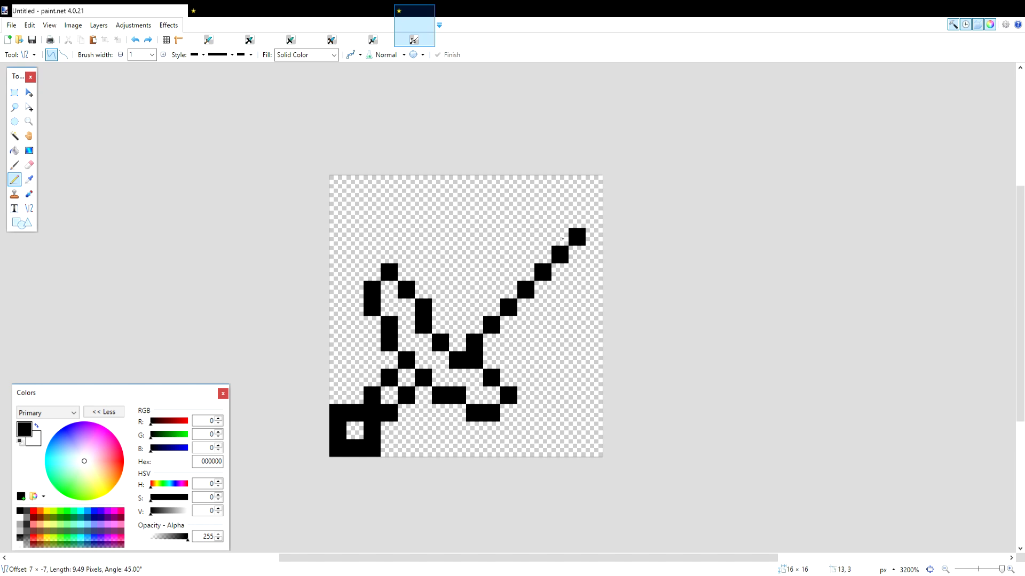
drag(562, 239, 594, 216)
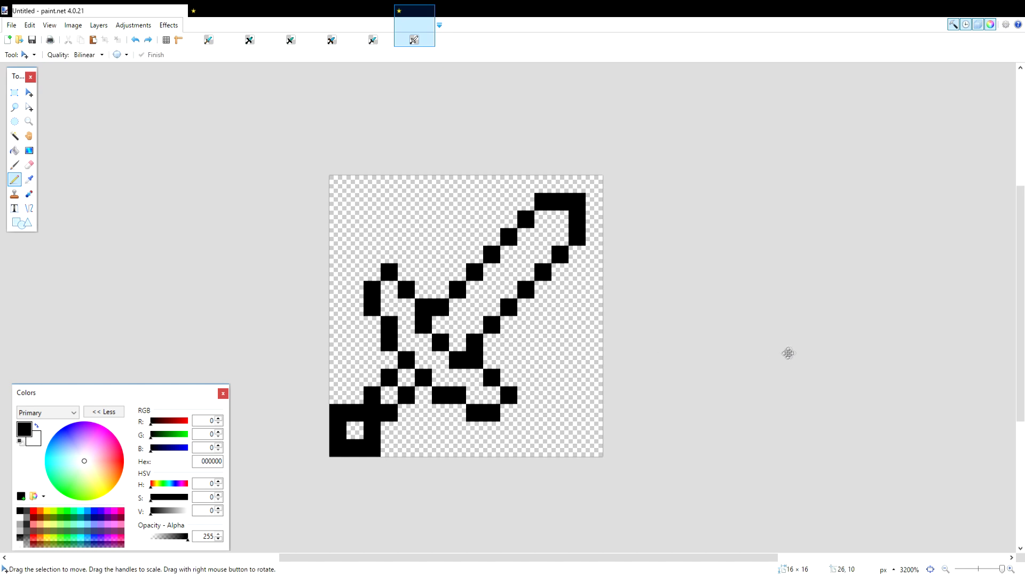
click(14, 176)
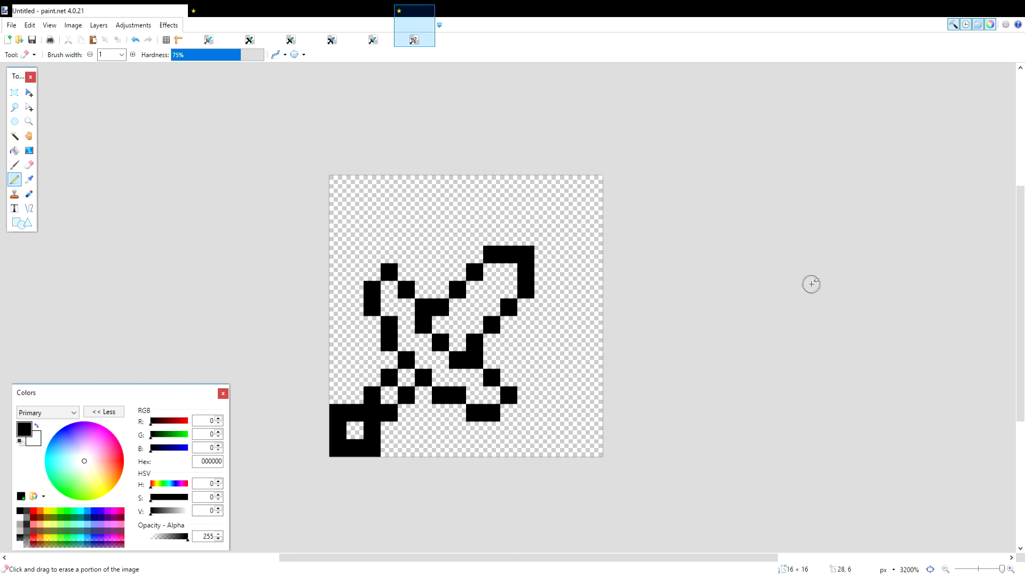
mouse_move(498, 347)
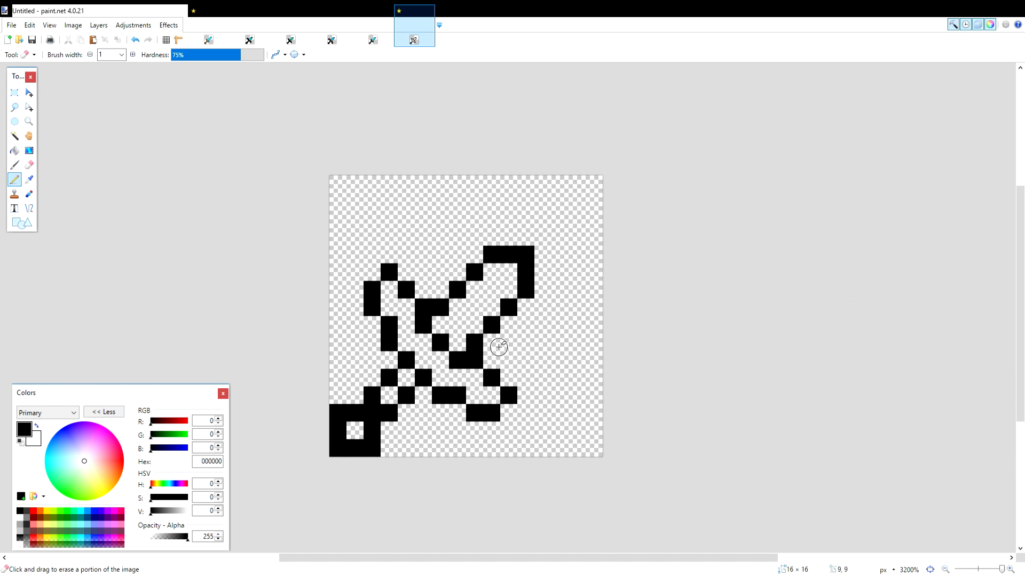
mouse_move(612, 320)
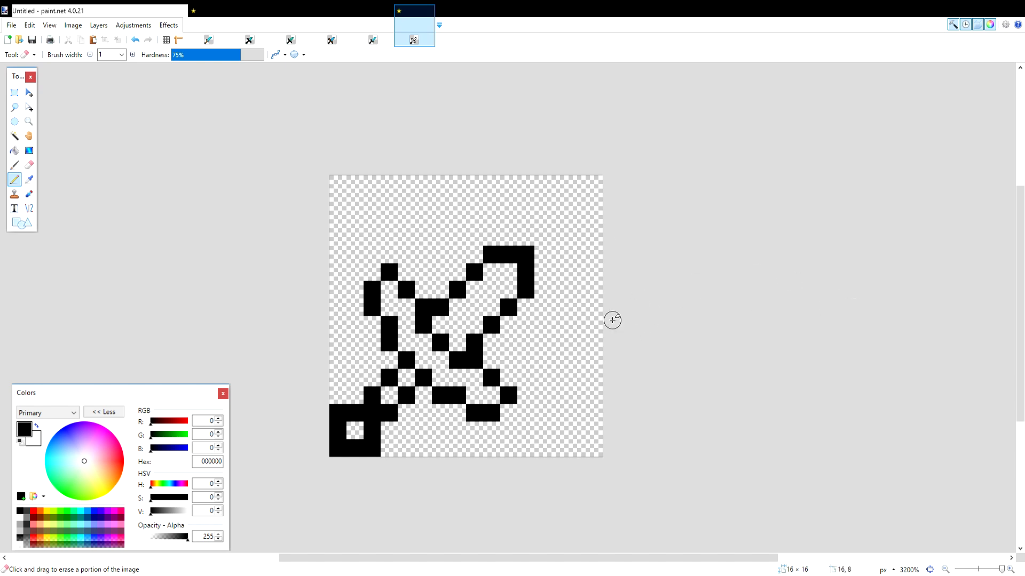
mouse_move(613, 319)
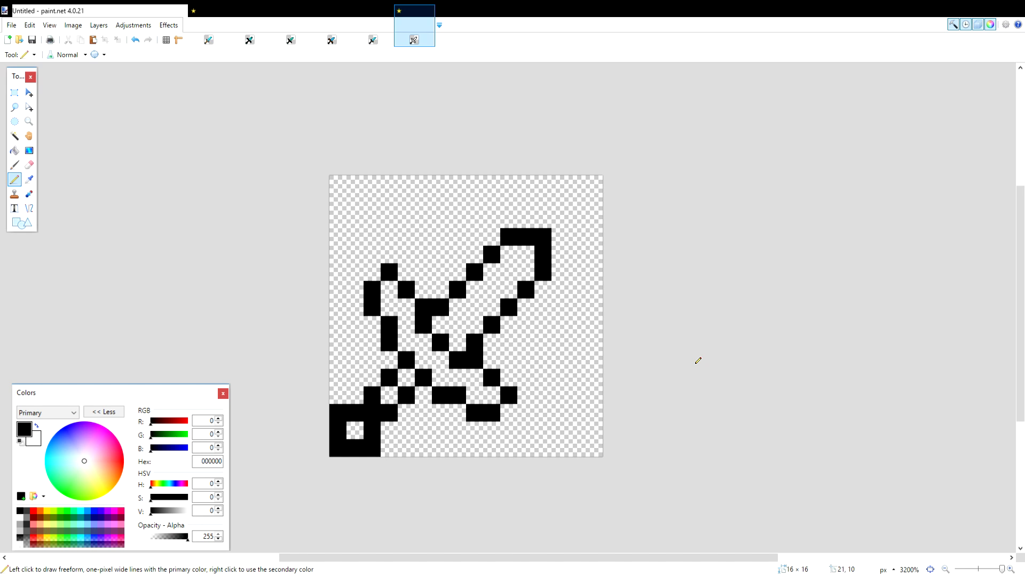
mouse_move(605, 304)
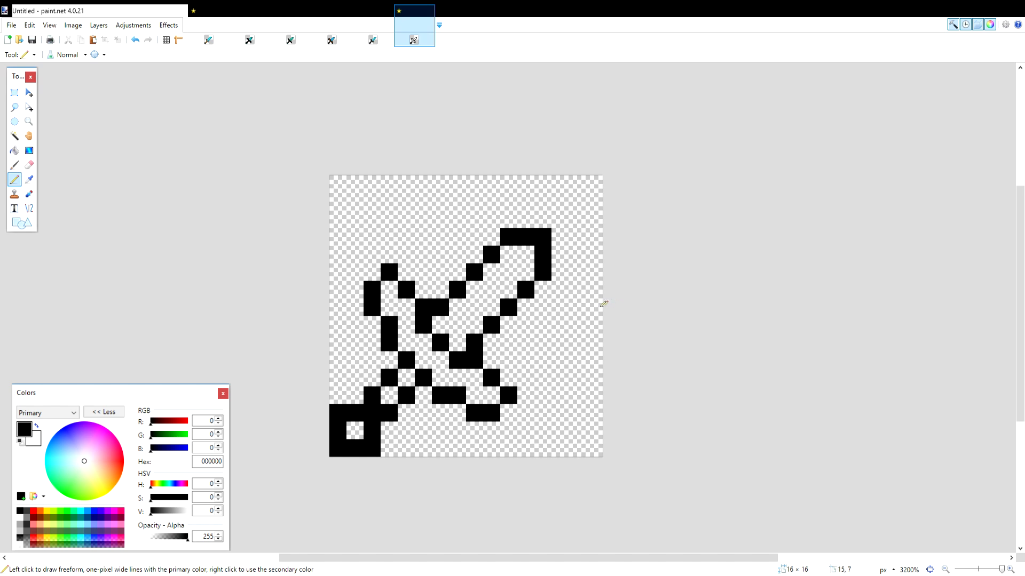
mouse_move(550, 292)
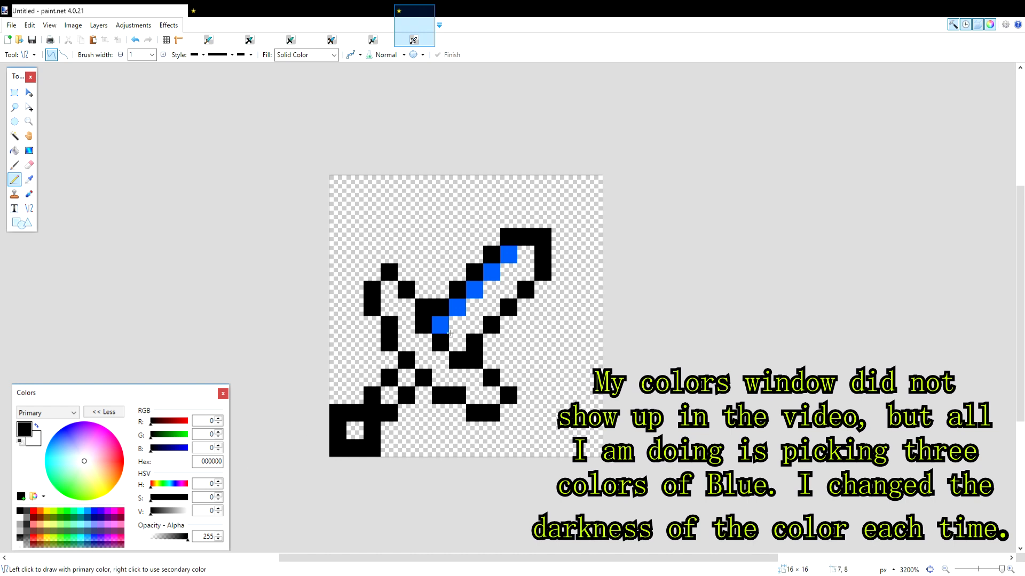
Paint a diagonal run of blue pixels along the blade interior.
drag(448, 320, 521, 258)
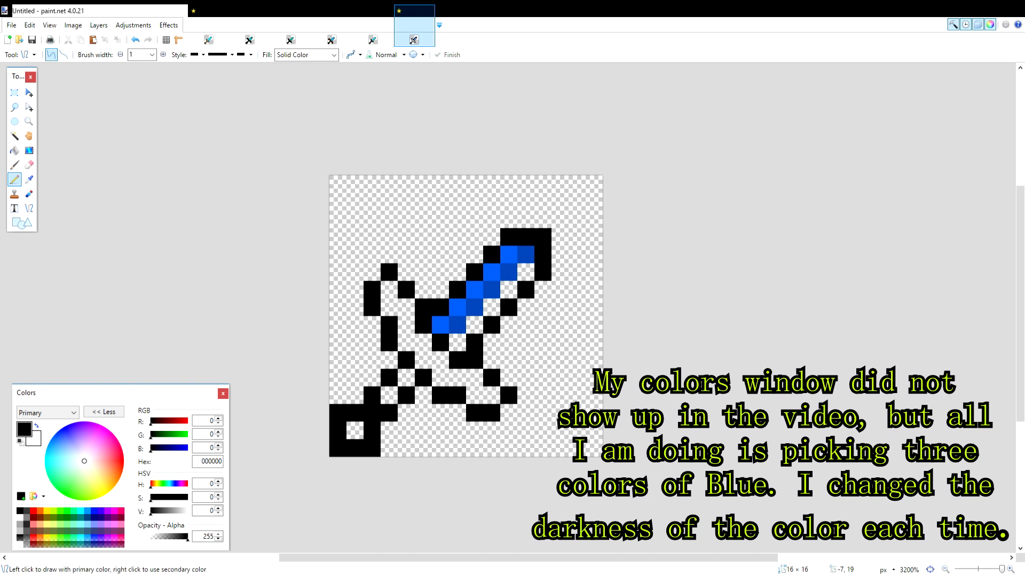
mouse_move(443, 340)
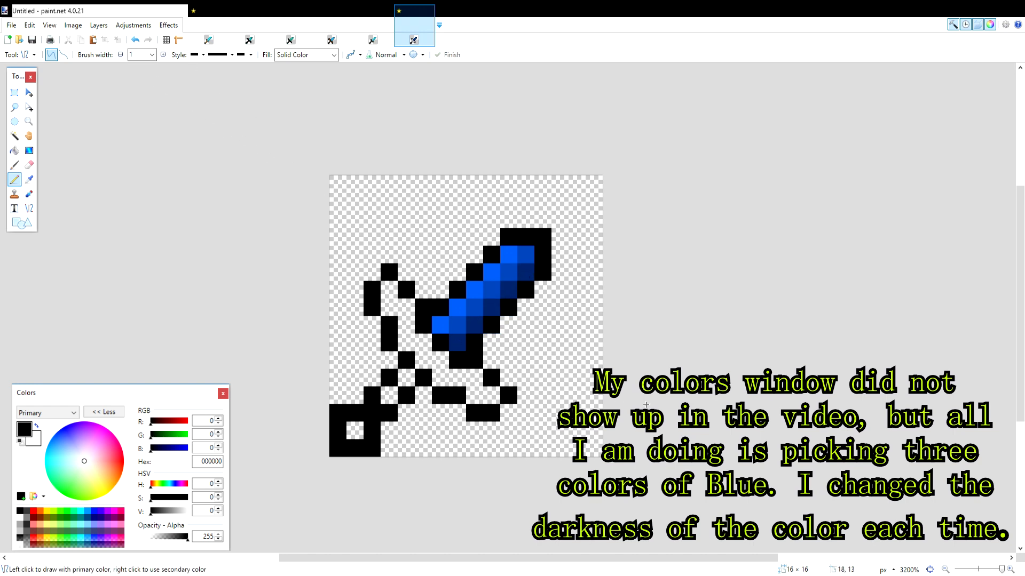
mouse_move(527, 299)
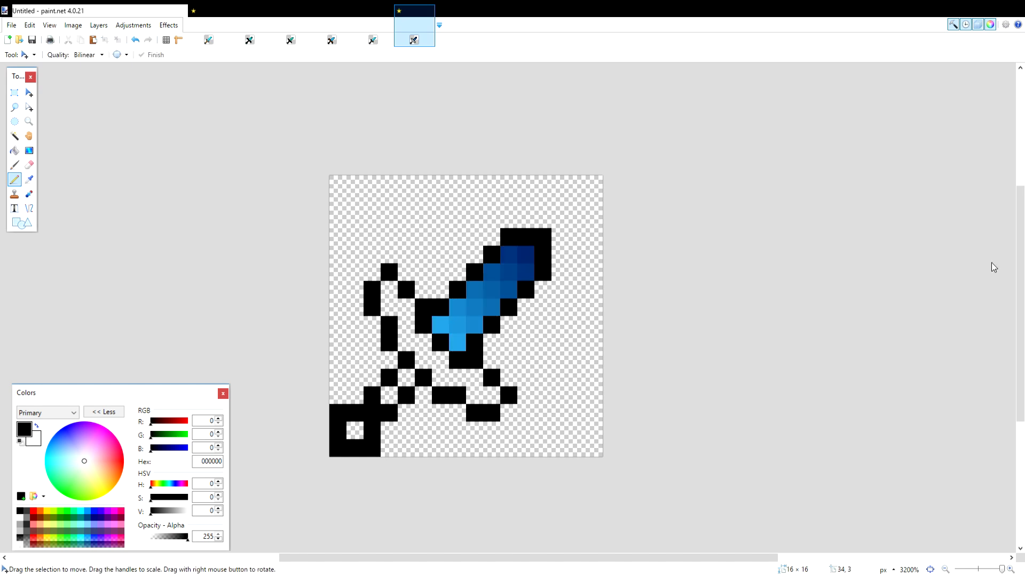
mouse_move(1008, 273)
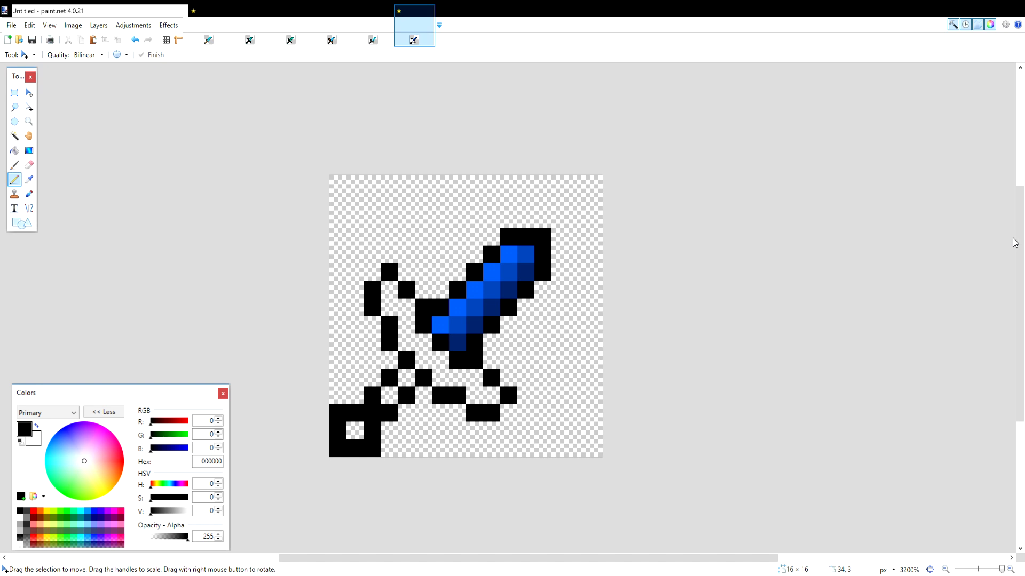
mouse_move(1009, 270)
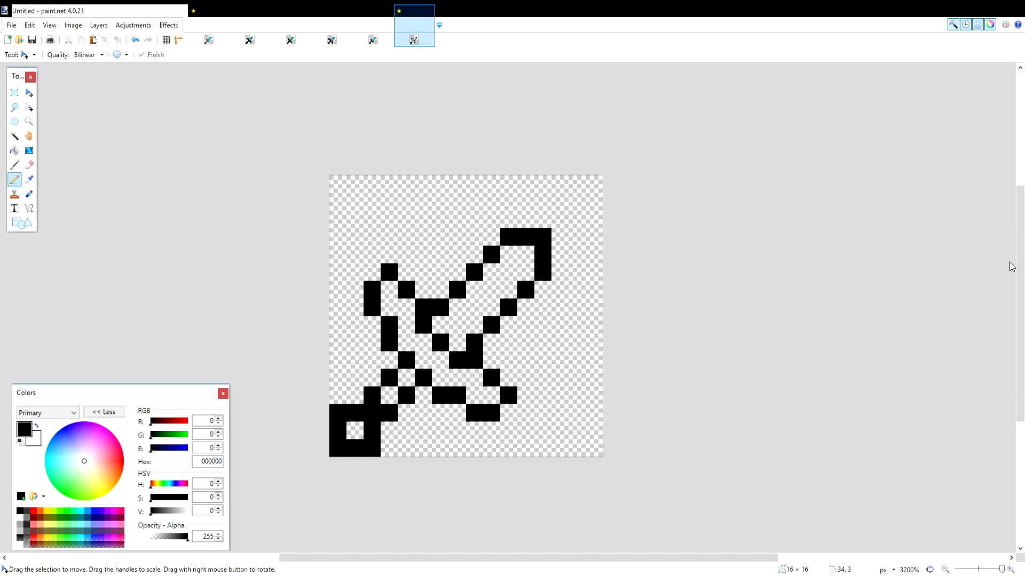
click(466, 302)
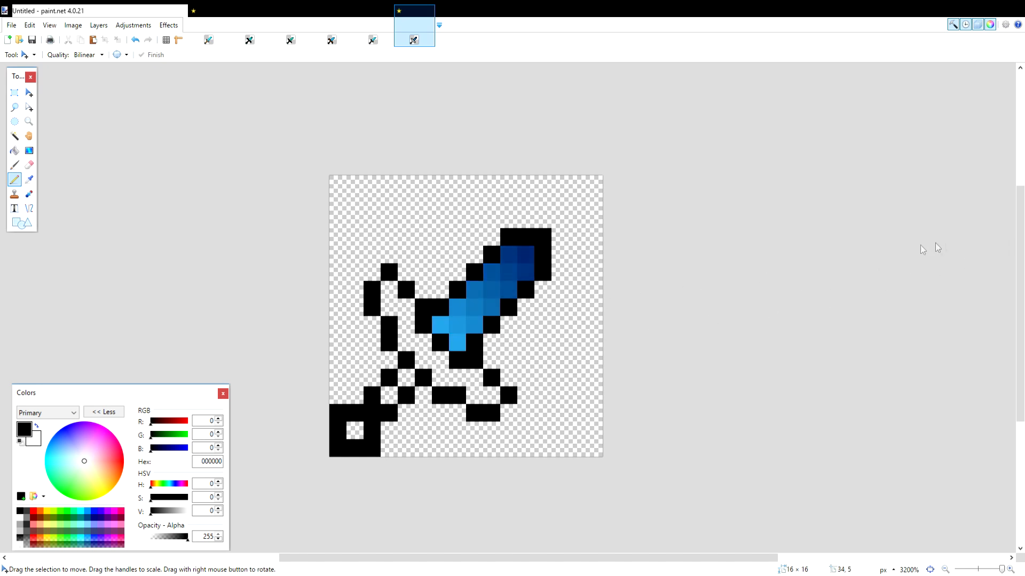
mouse_move(718, 289)
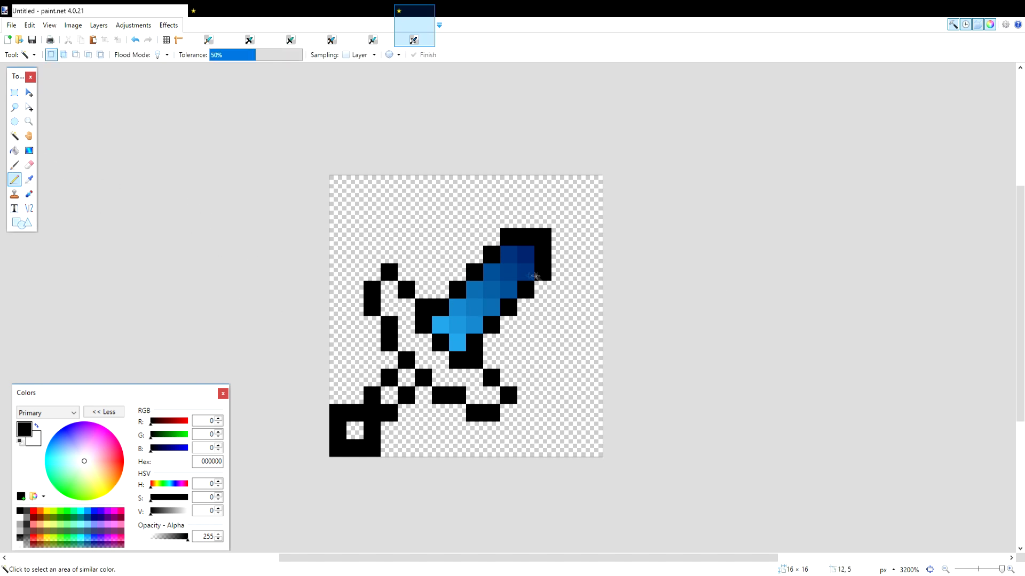
Select a matching-colour area of the sword with the Magic Wand.
click(533, 276)
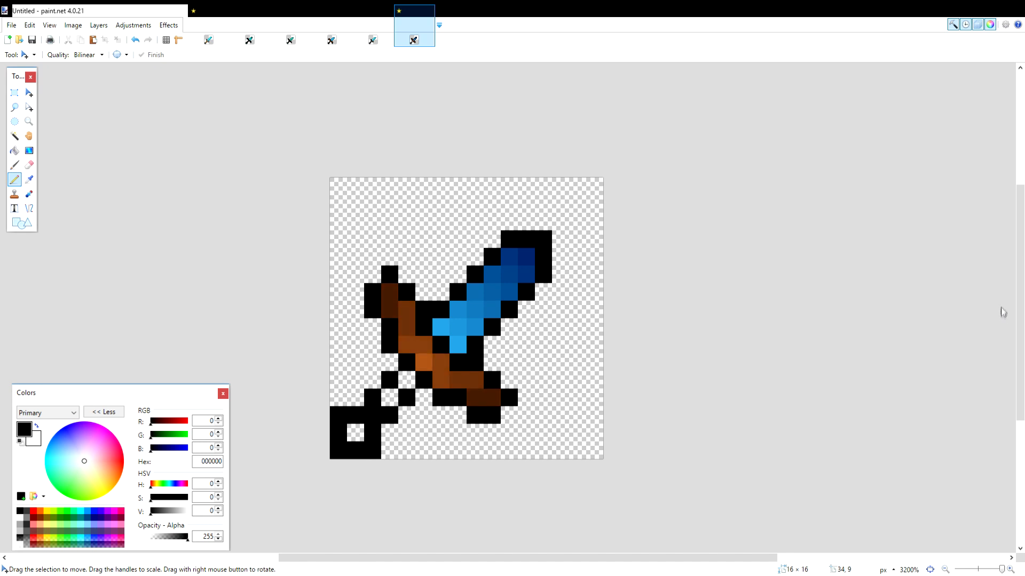
mouse_move(559, 391)
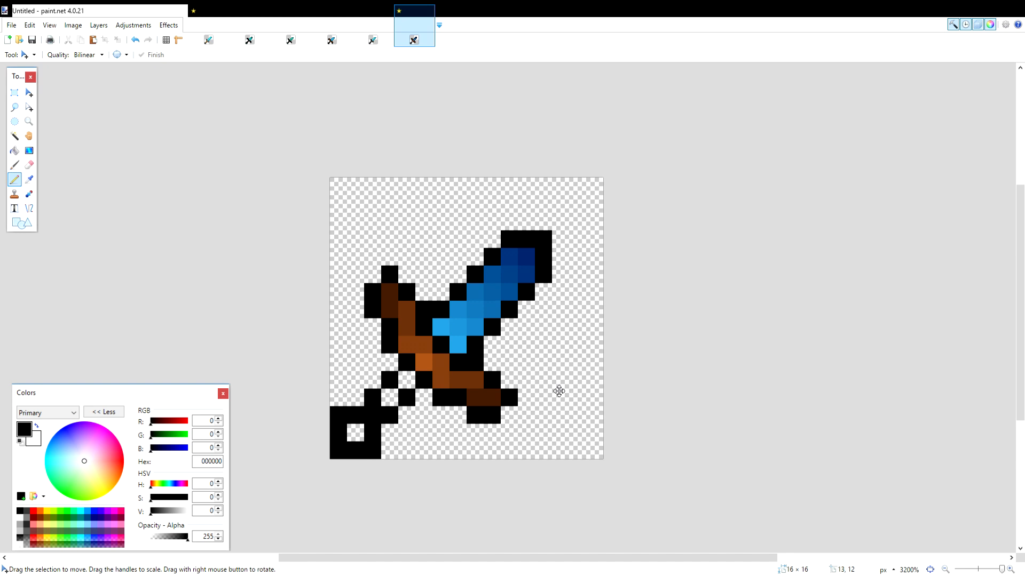
mouse_move(562, 395)
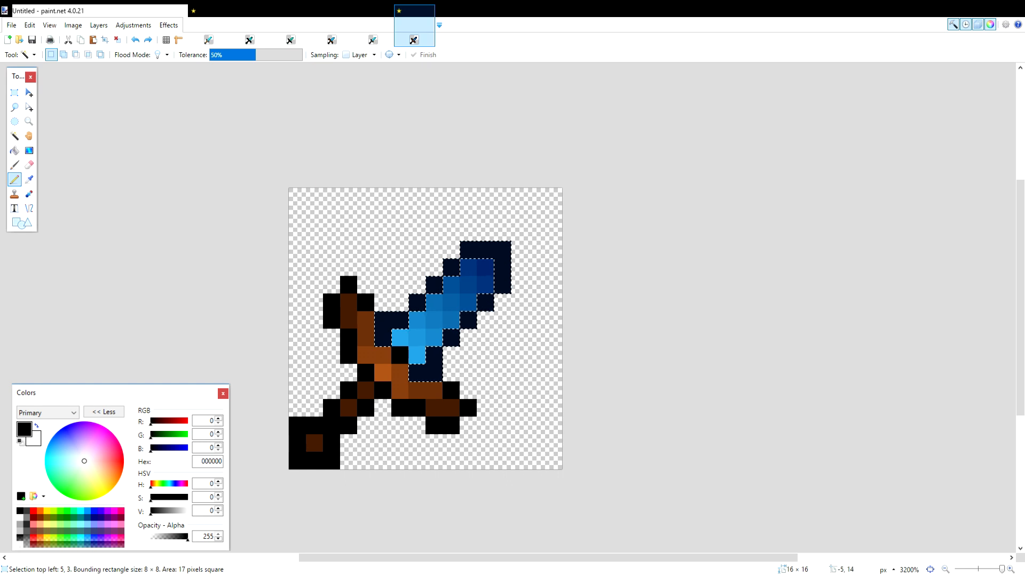
mouse_move(398, 373)
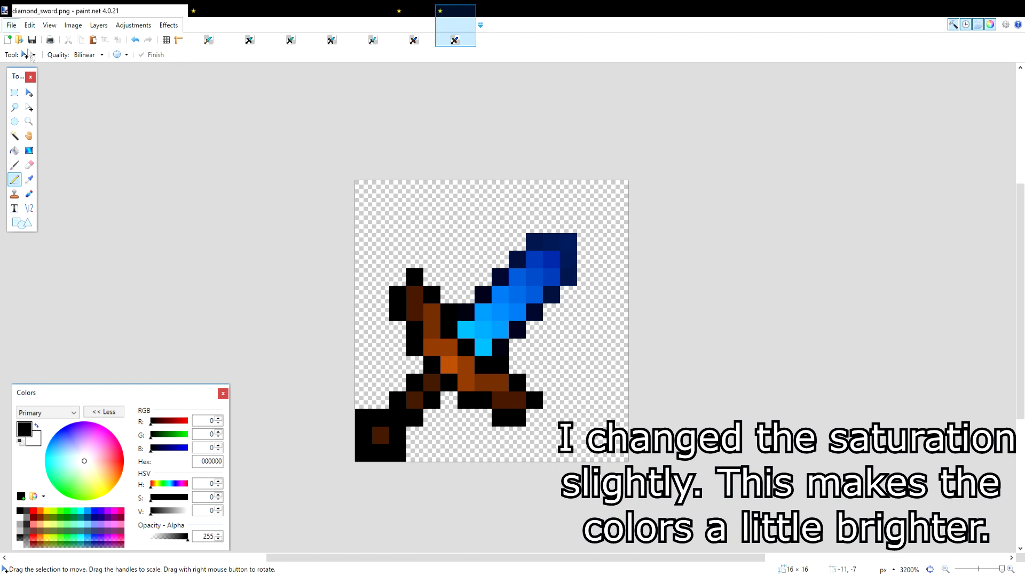
mouse_move(49, 115)
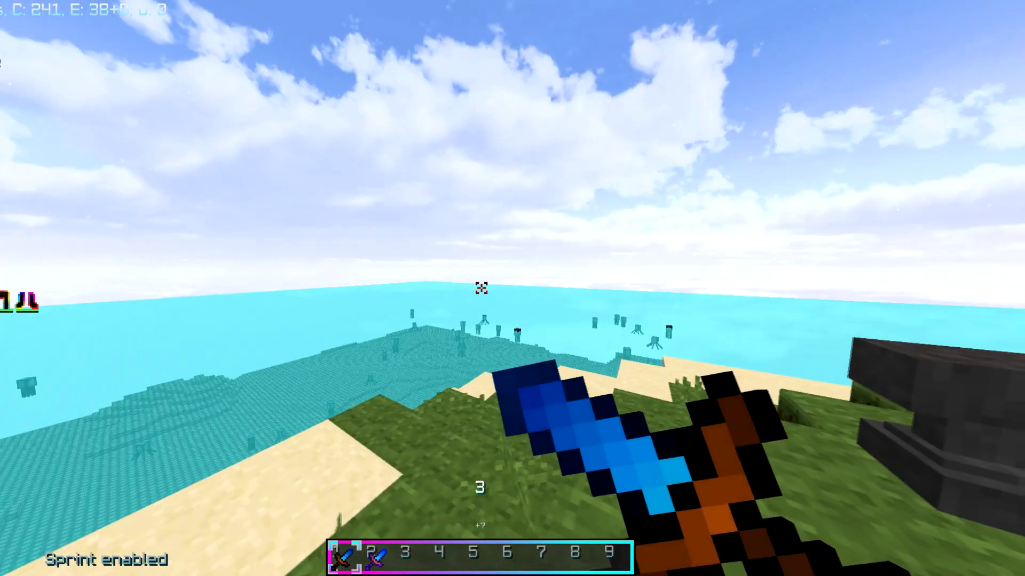
mouse_move(482, 291)
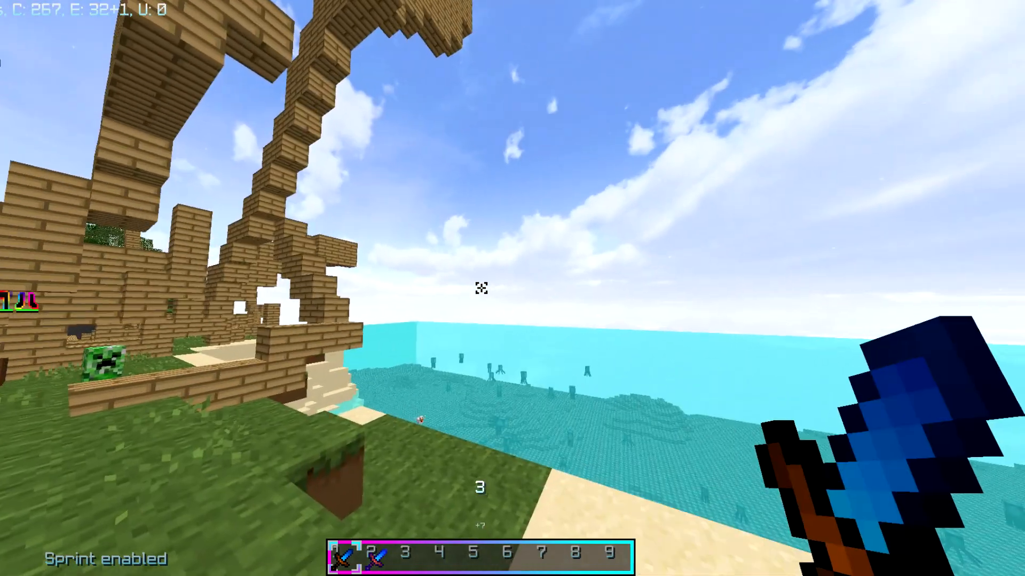